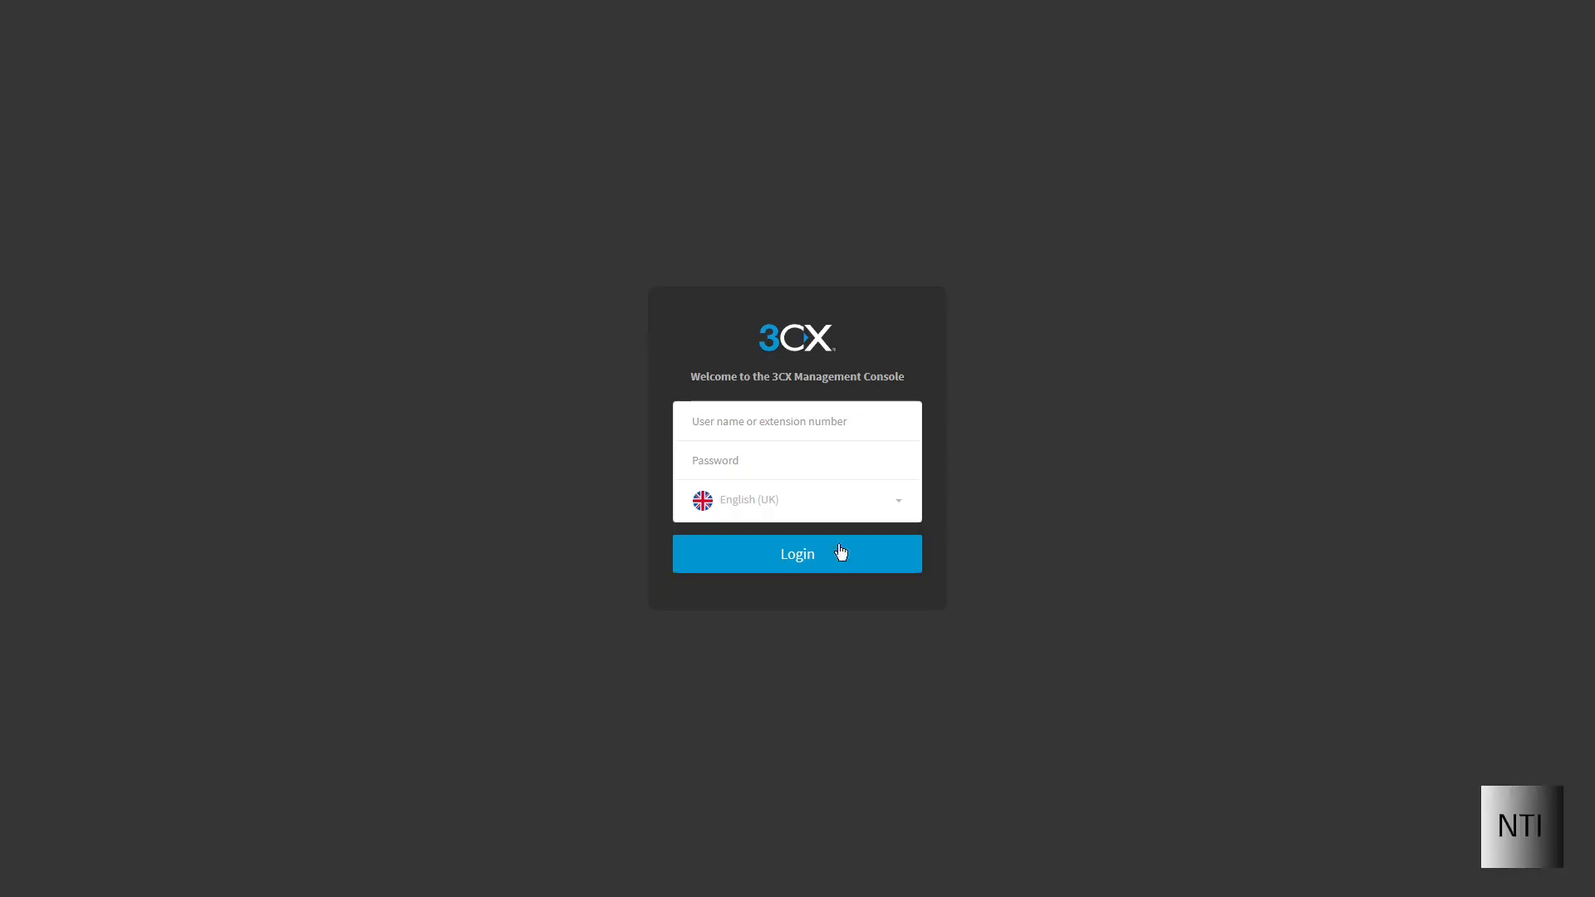
{"action": "mouse_move", "coordinate": [829, 658]}
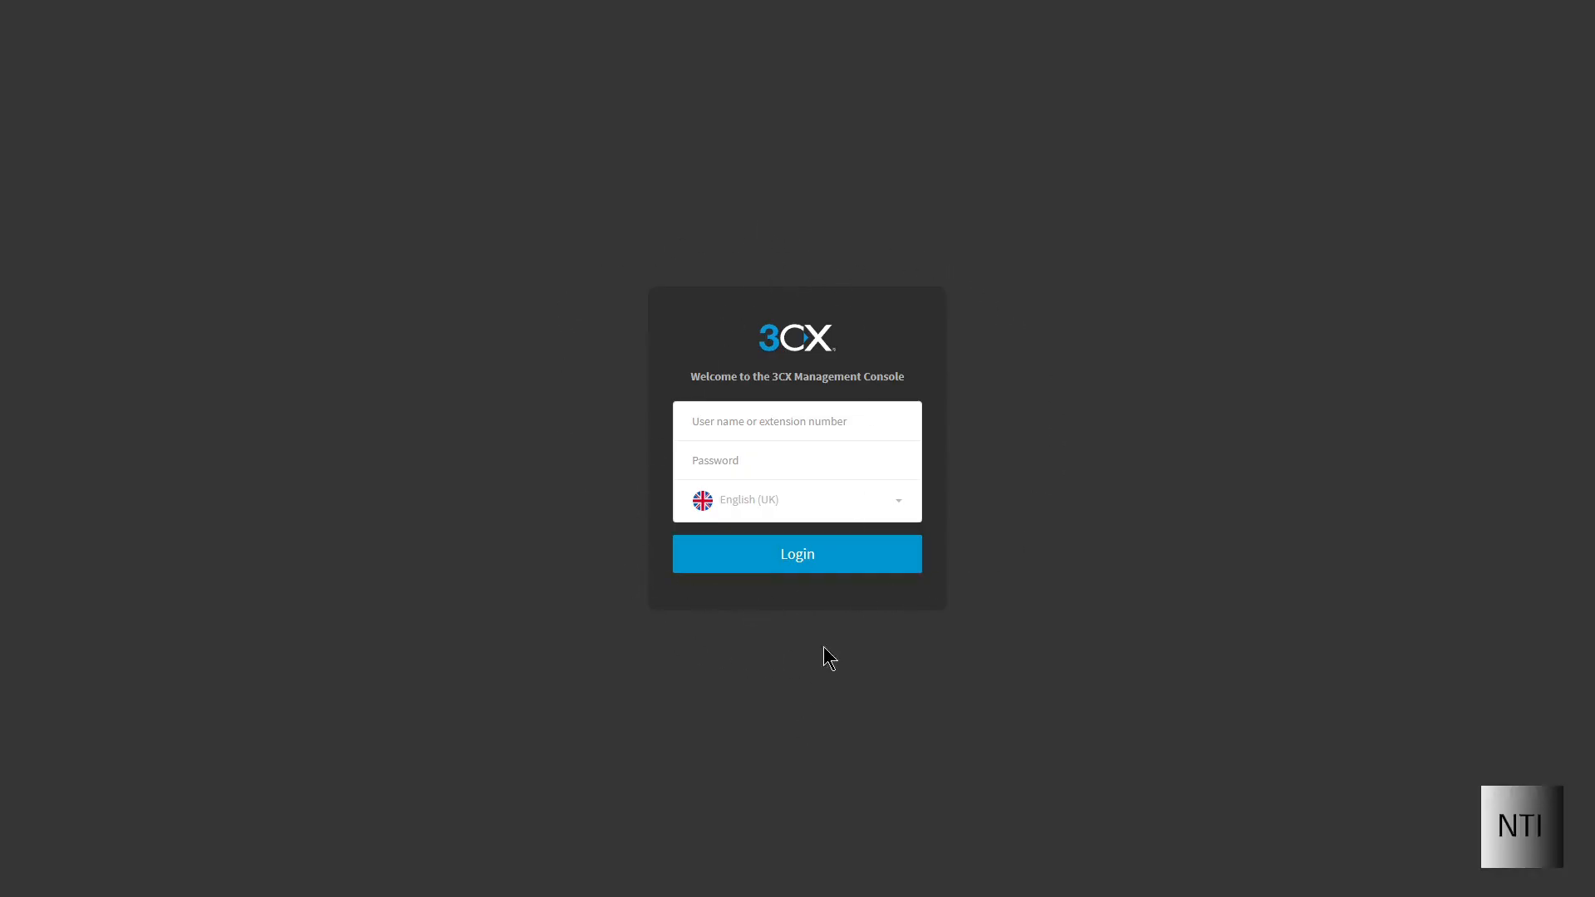
- Sign in to the Management Console with the admin credentials to reach the dashboard
{"action": "type", "text": "Admin"}
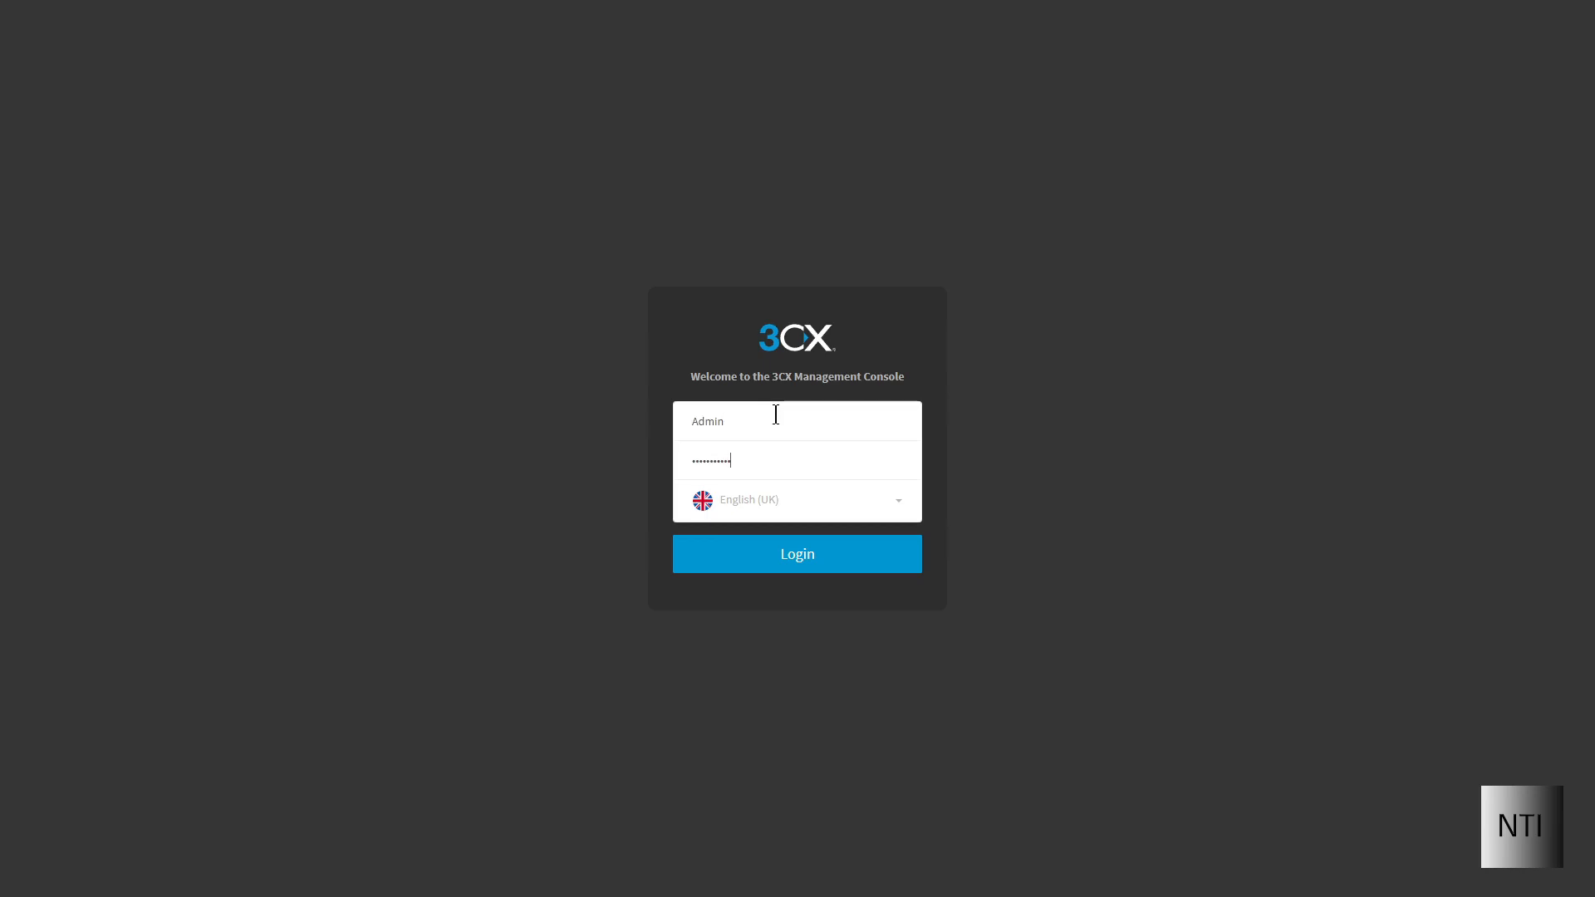
{"action": "left_click", "coordinate": [796, 554]}
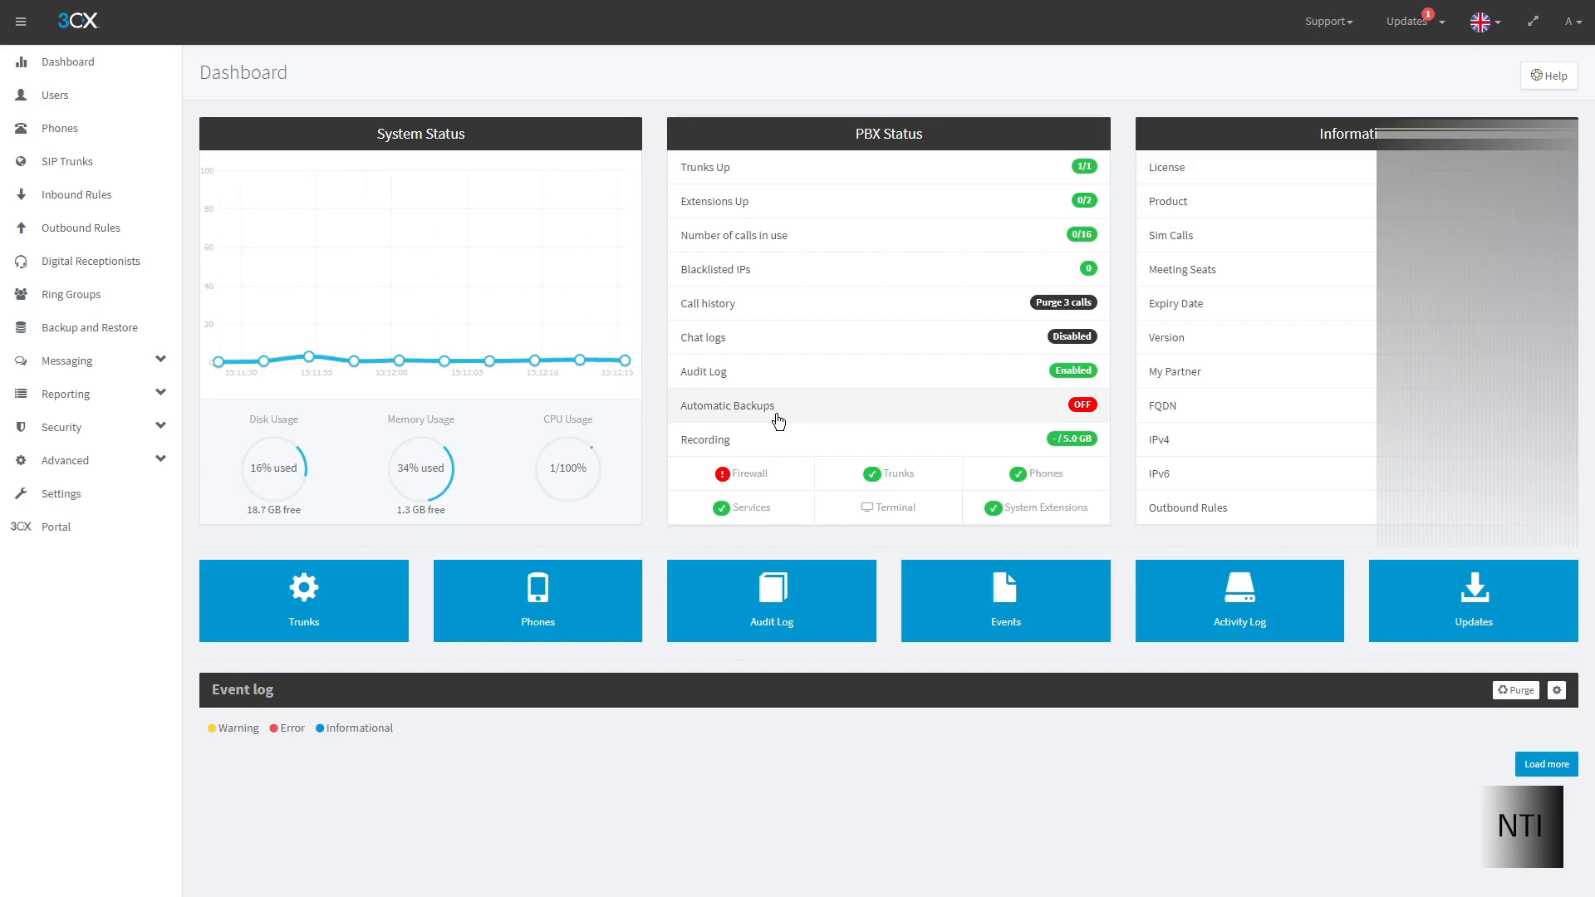
- Start a new user from the Users list, with extension 9002 and first name 3CX
{"action": "left_click", "coordinate": [53, 94]}
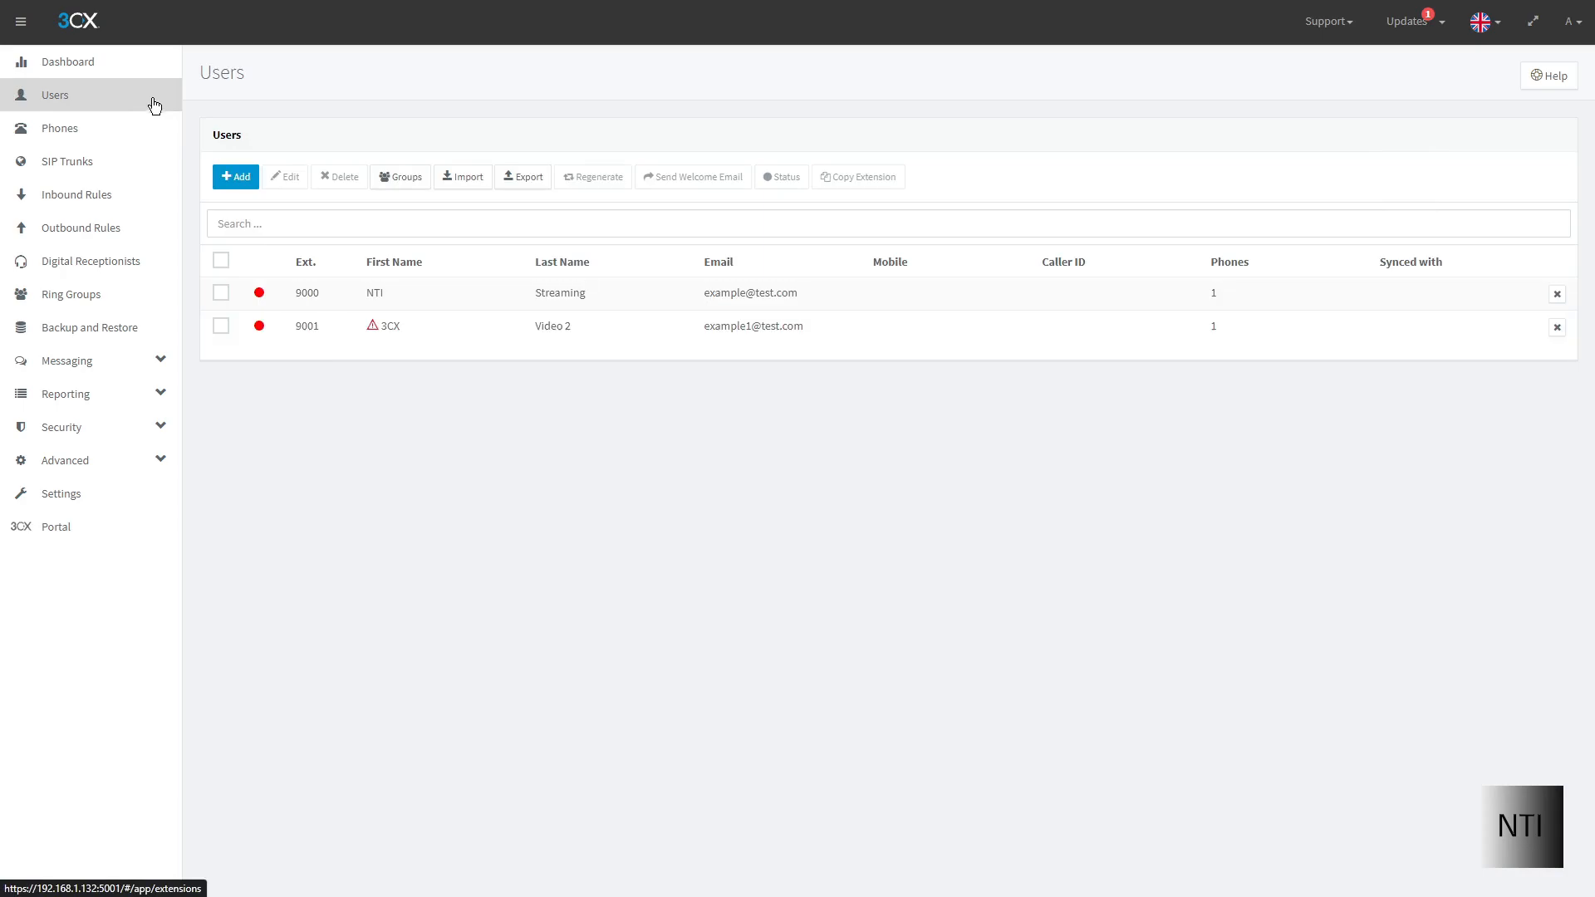
{"action": "left_click", "coordinate": [234, 176]}
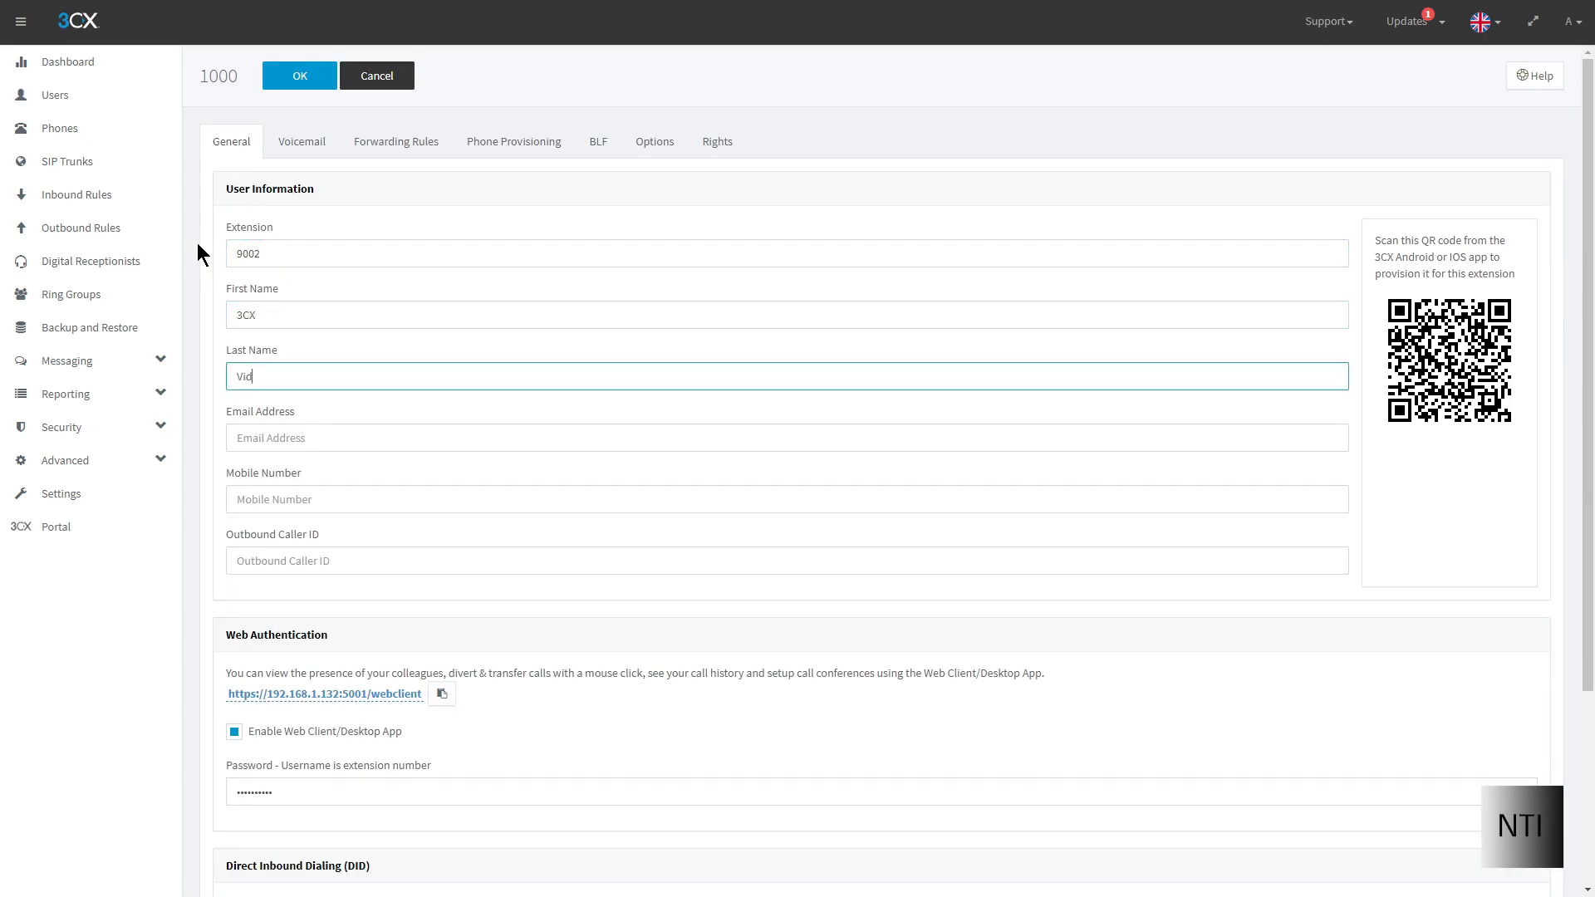
{"action": "type", "text": "eo 3"}
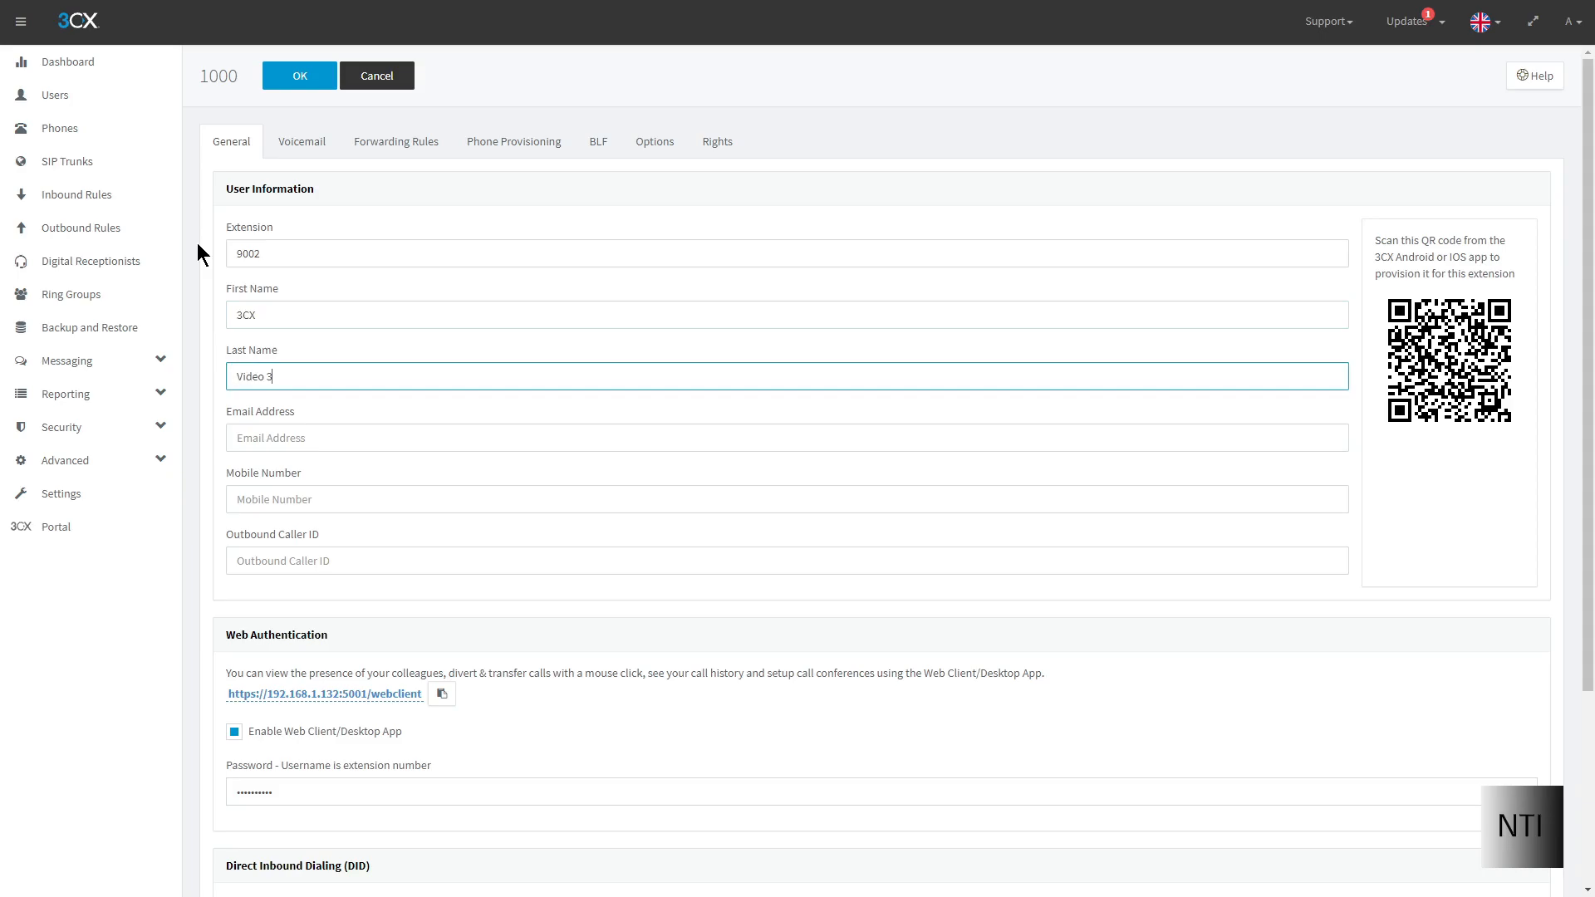
{"action": "type", "text": "exat"}
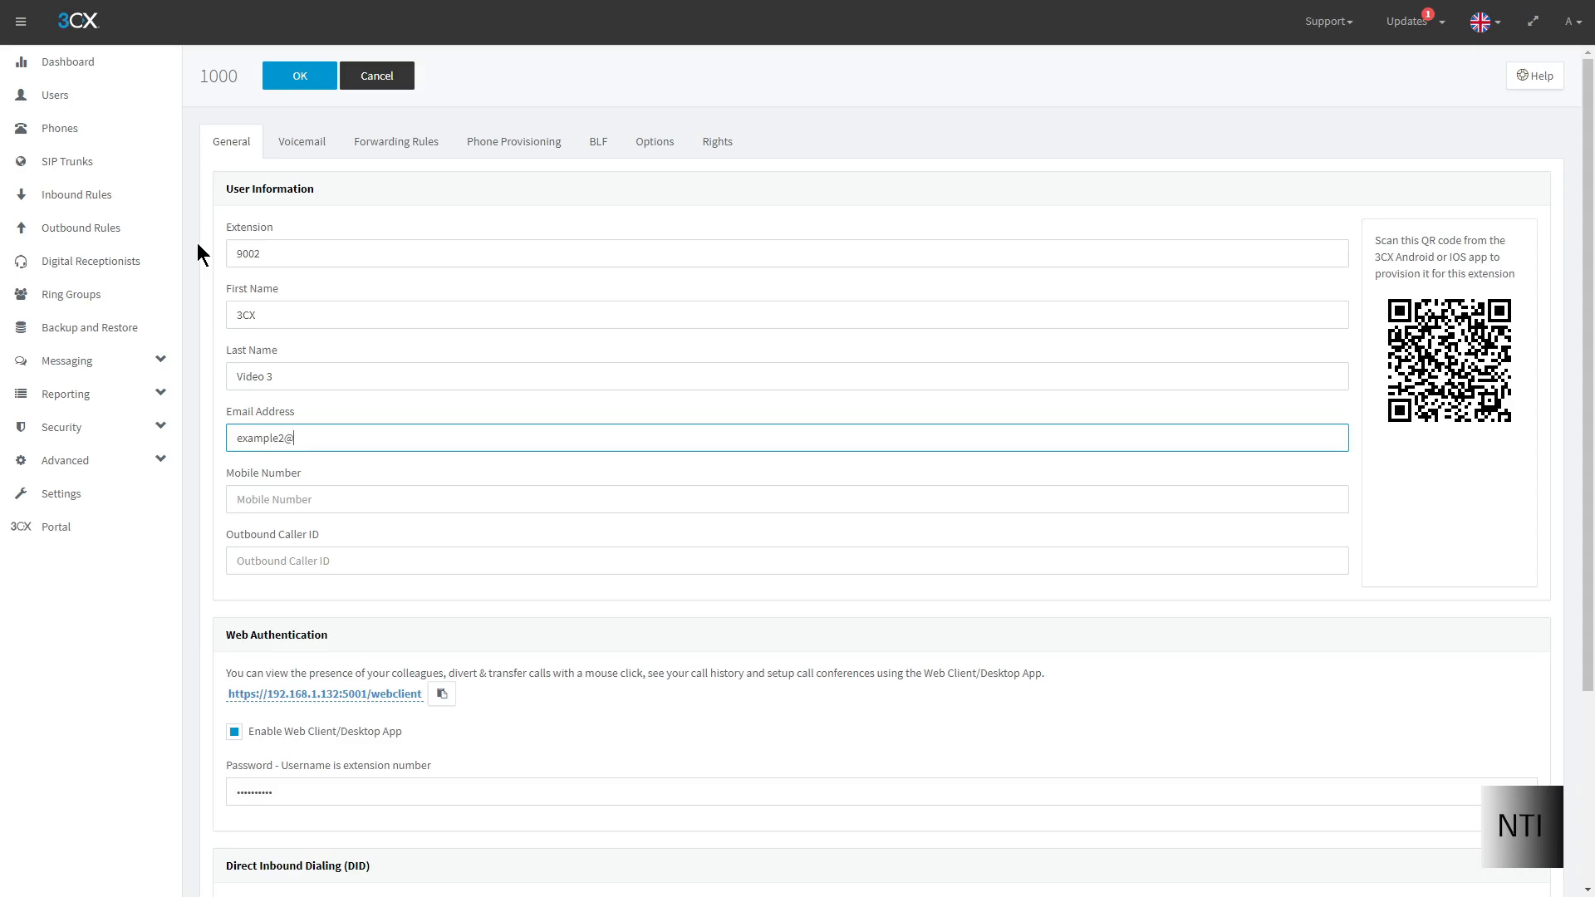
{"action": "type", "text": "test.com"}
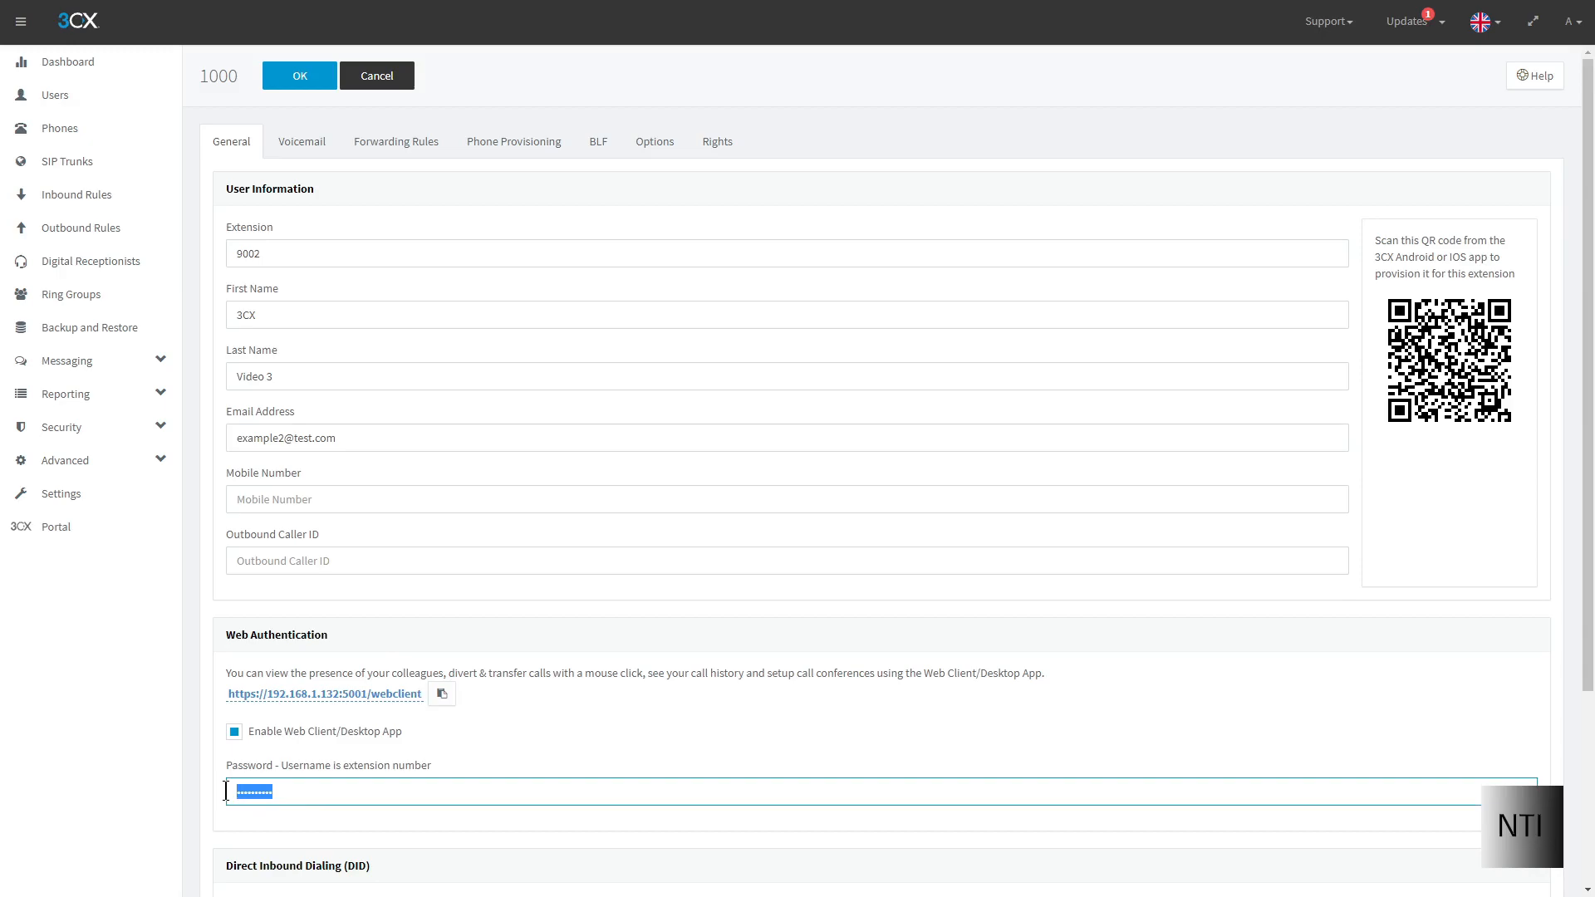
{"action": "type", "text": "•••••"}
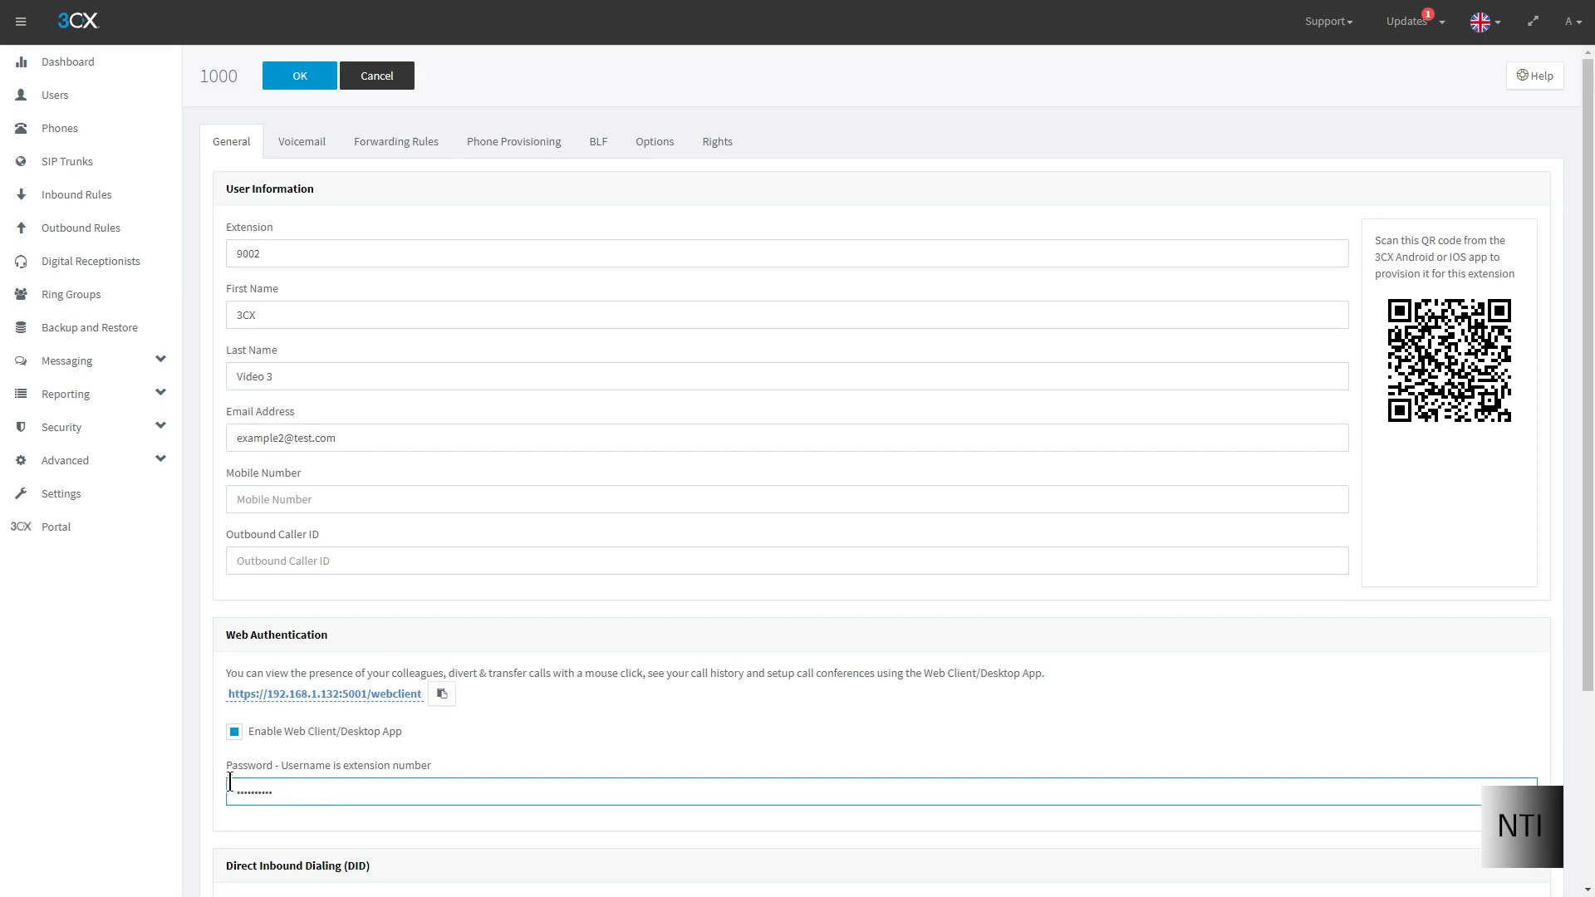
{"action": "mouse_move", "coordinate": [512, 713]}
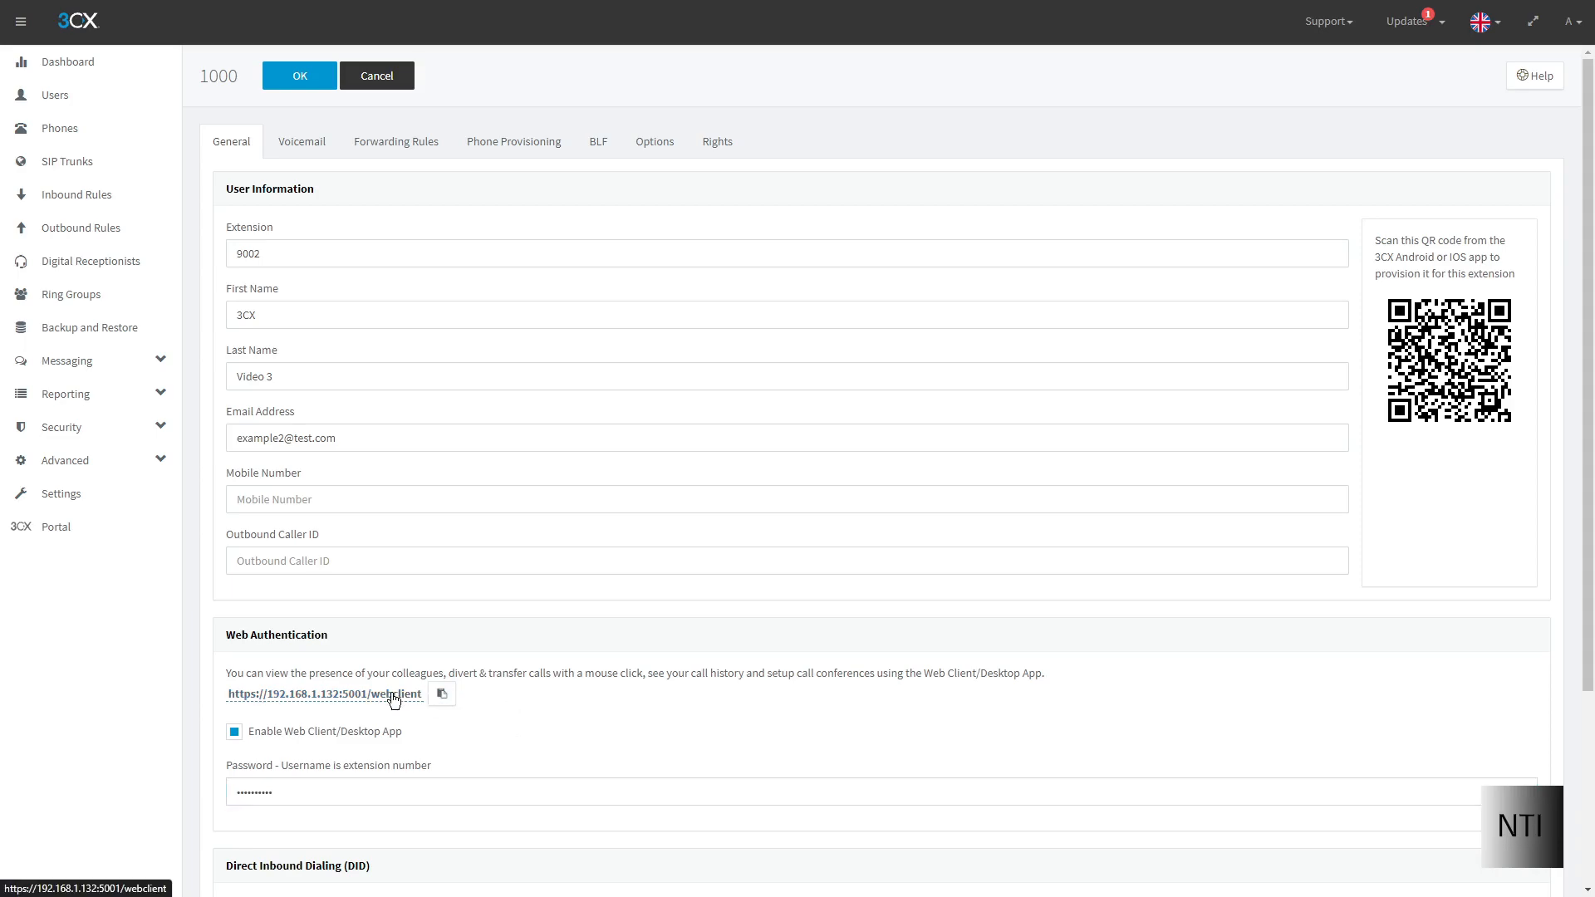
{"action": "left_click", "coordinate": [321, 695]}
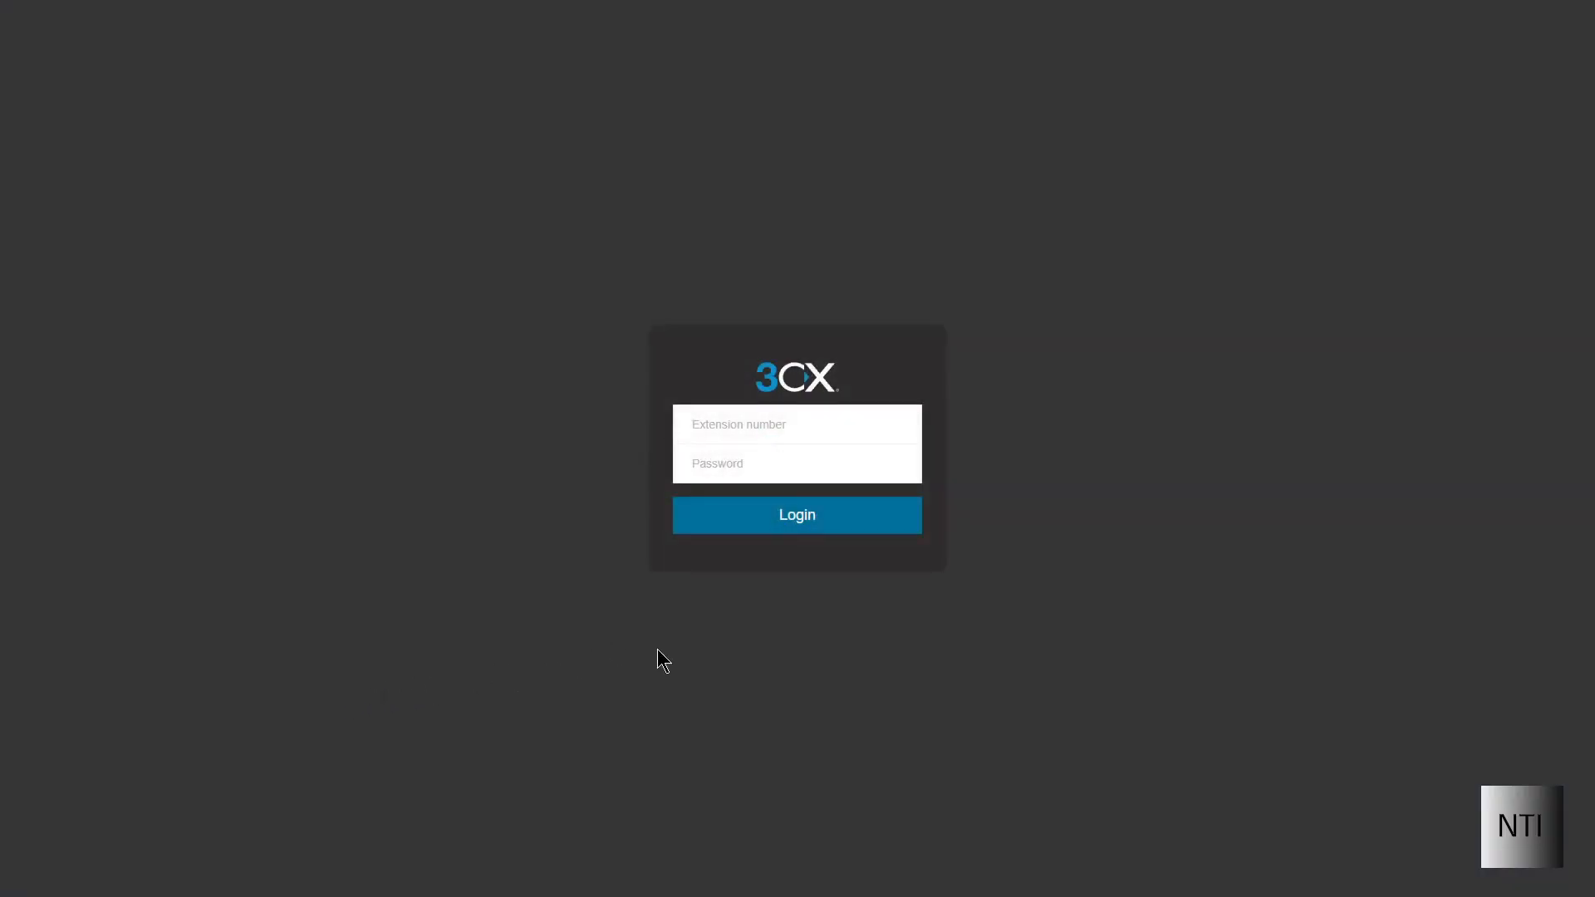
- Return to the Management Console and save the new user 9002, 3CX Video 3
{"action": "left_click", "coordinate": [796, 515]}
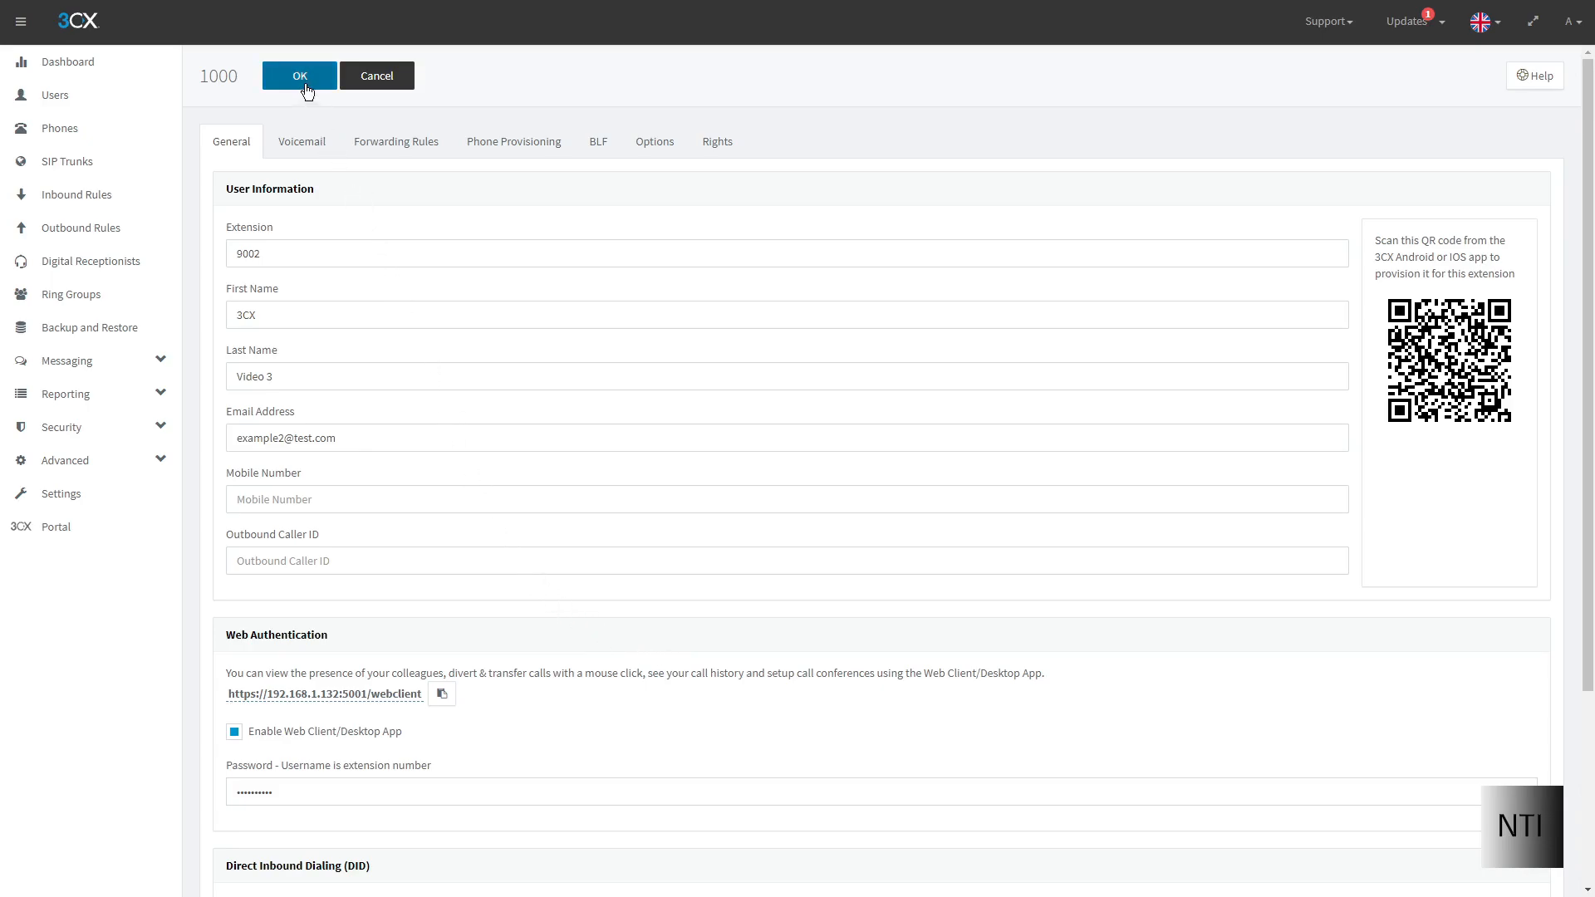
{"action": "left_click", "coordinate": [299, 75]}
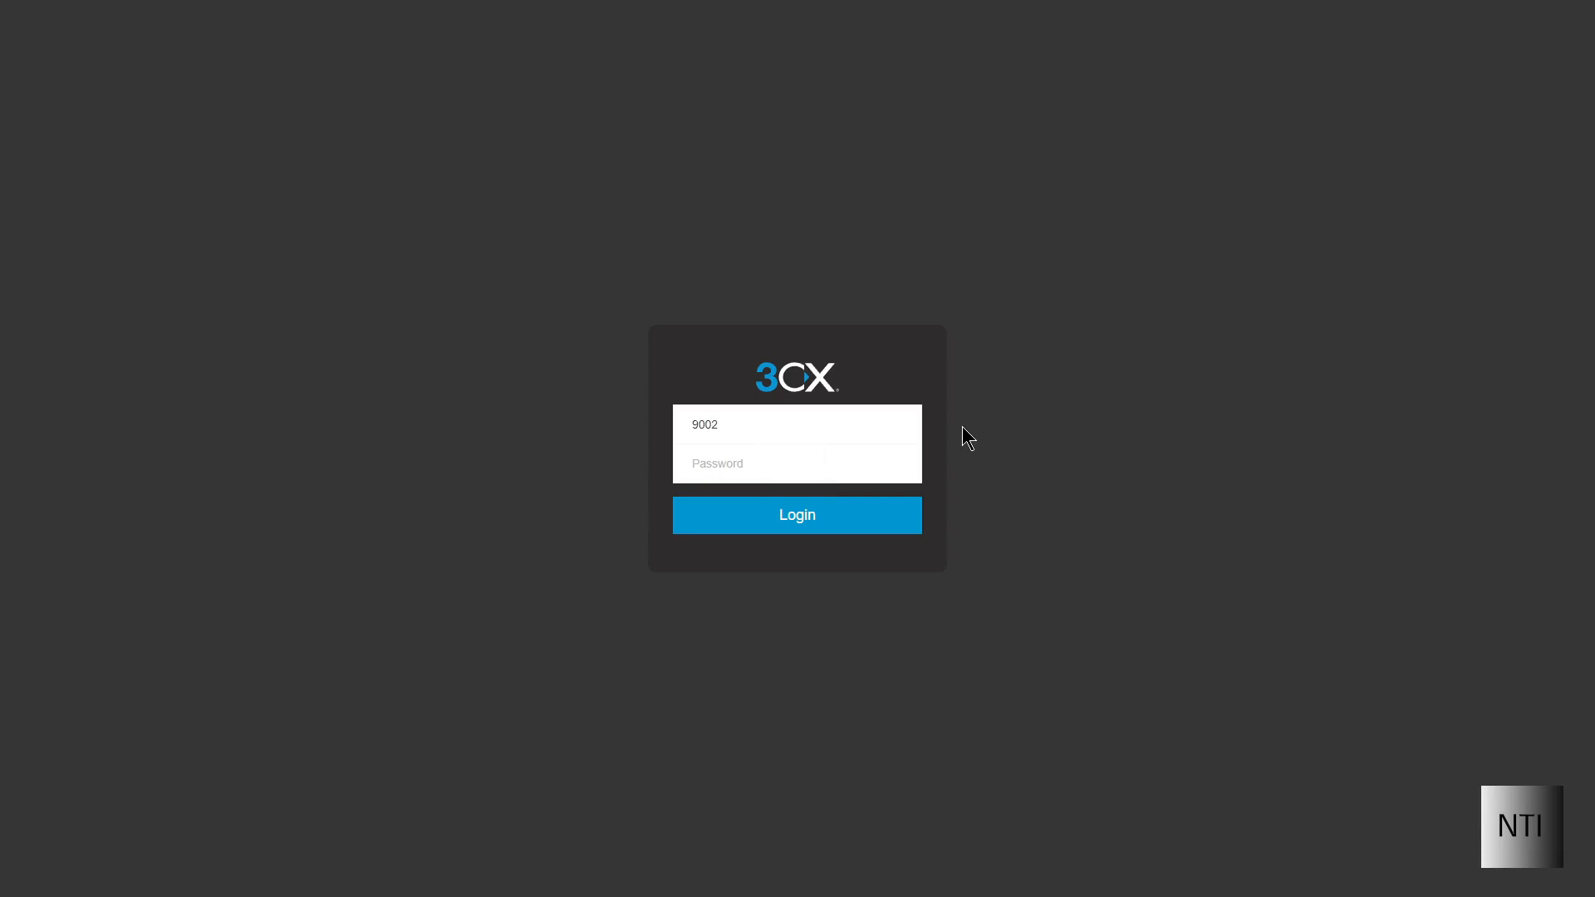
- Log in to the Web Client as extension 9002 with its password
{"action": "left_click", "coordinate": [796, 464]}
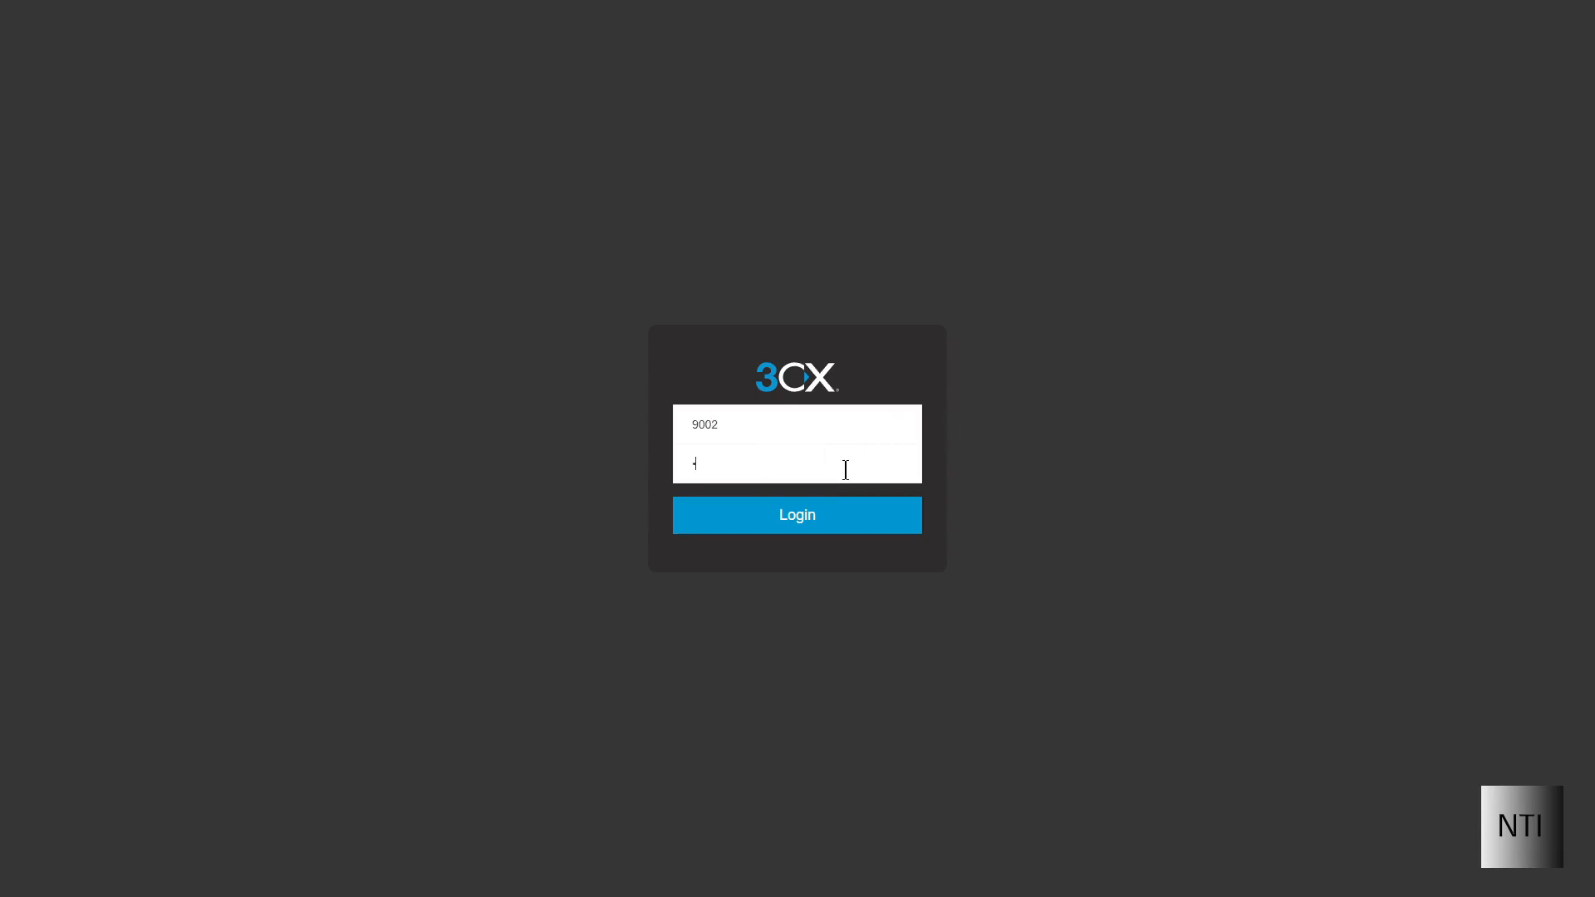
{"action": "type", "text": "password"}
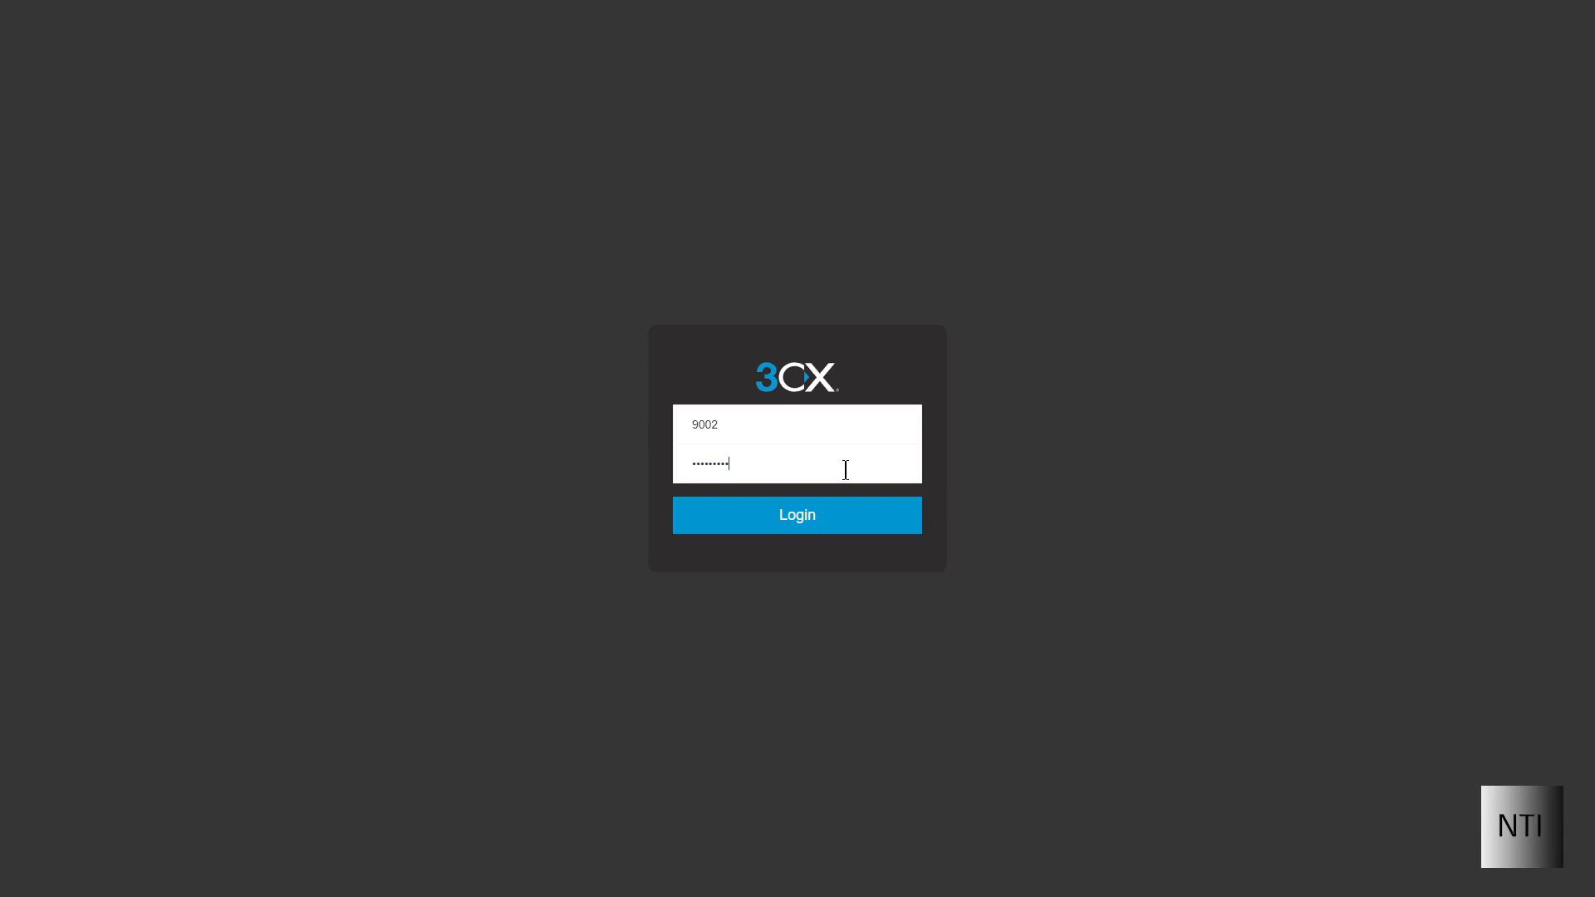
{"action": "left_click", "coordinate": [796, 515]}
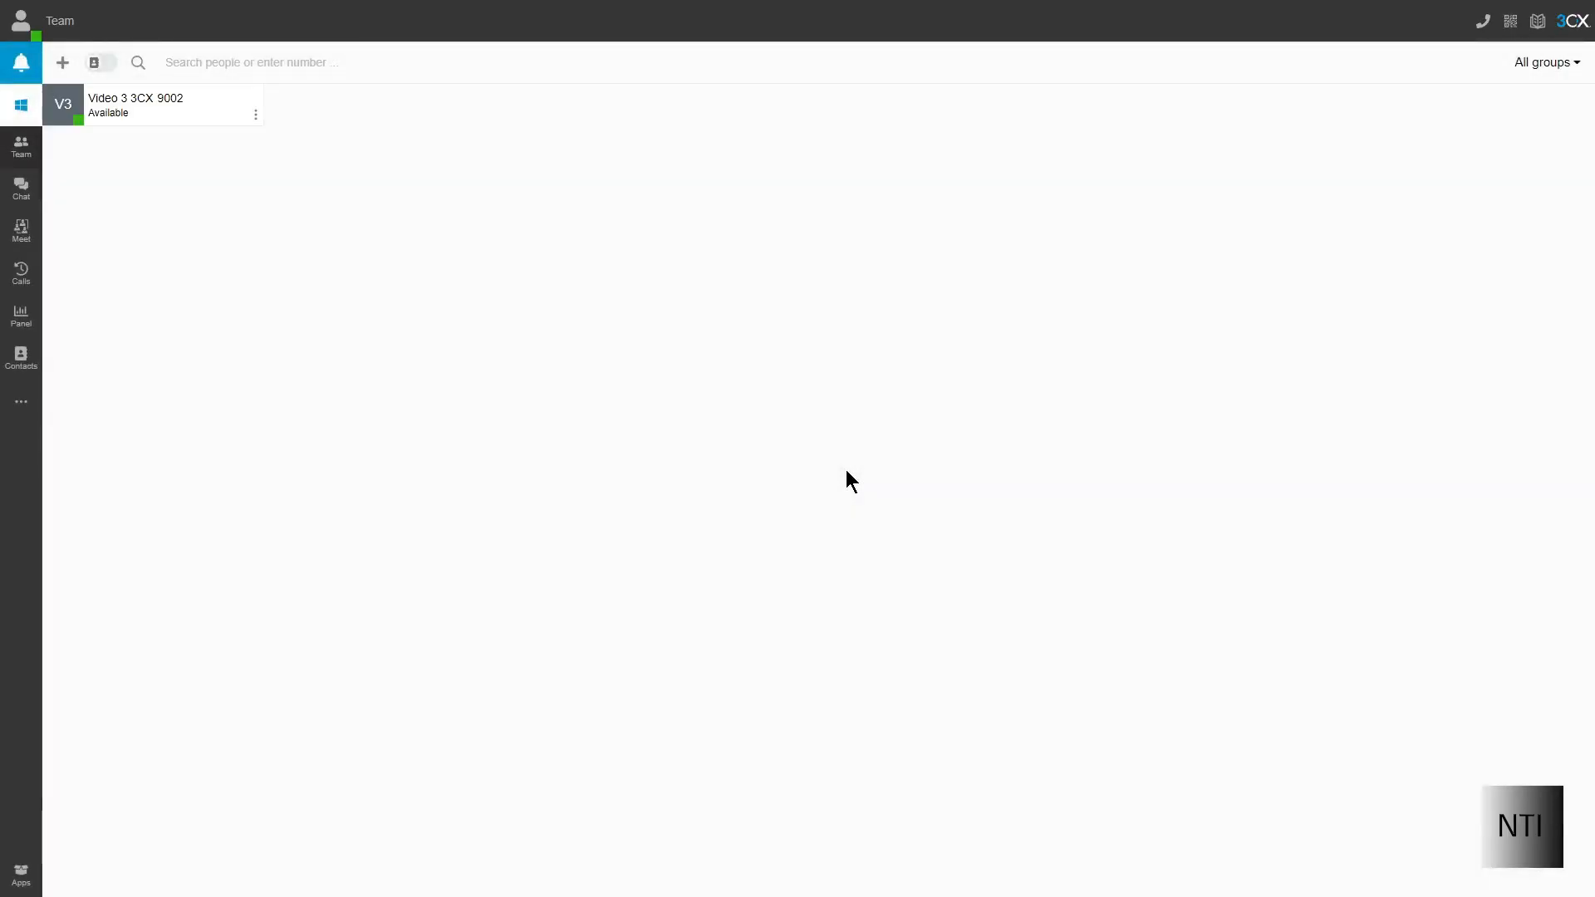
{"action": "mouse_move", "coordinate": [153, 52]}
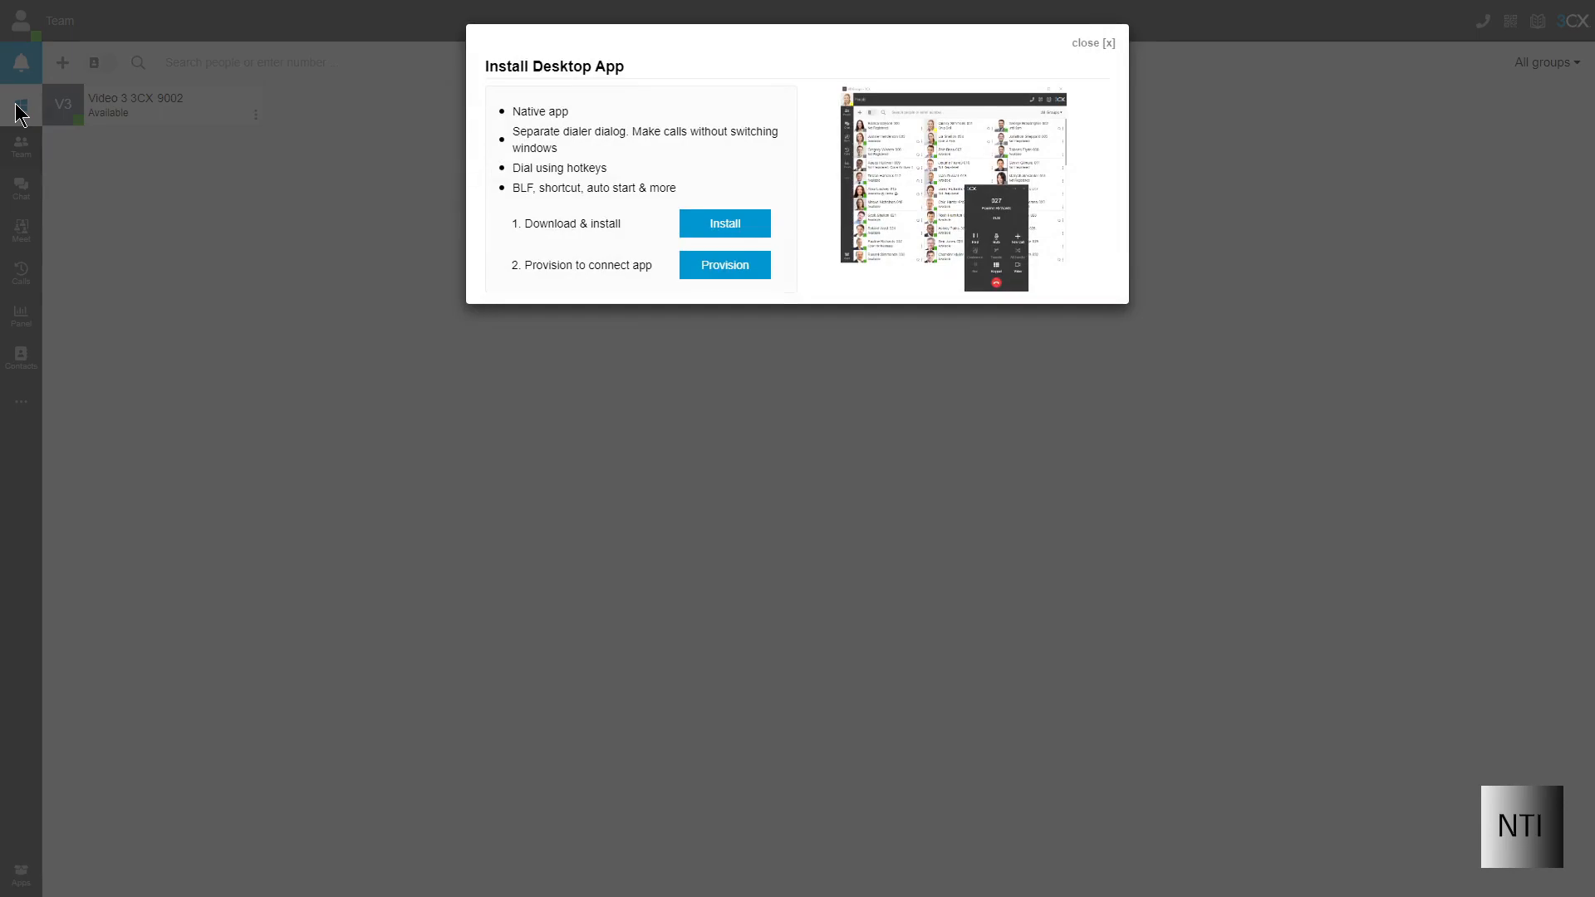
{"action": "mouse_move", "coordinate": [800, 188]}
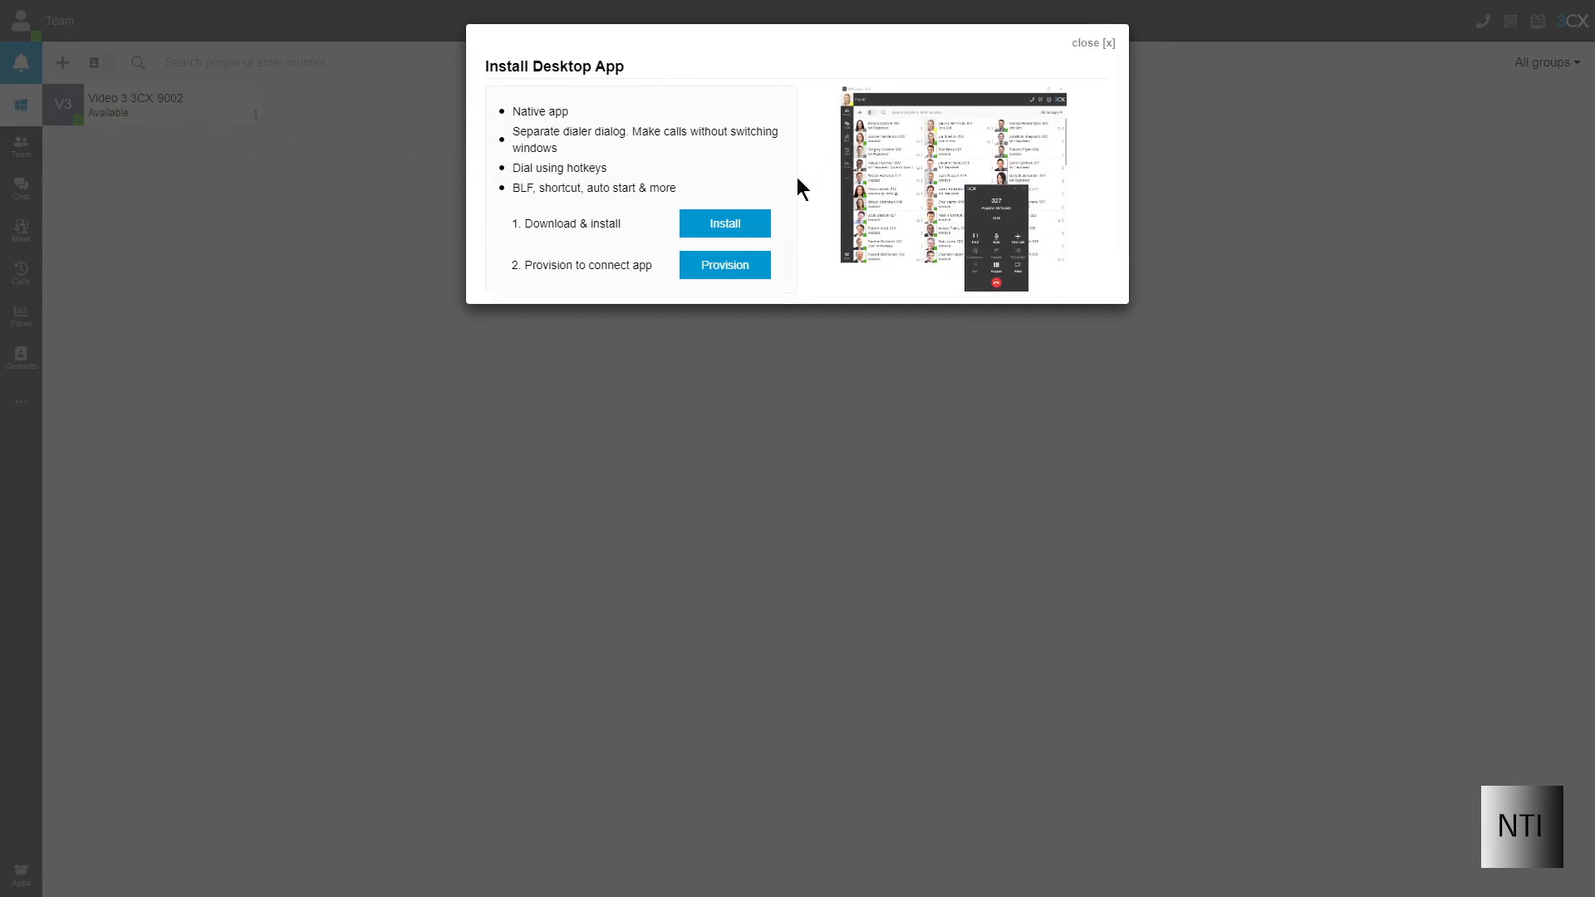
{"action": "mouse_move", "coordinate": [782, 228]}
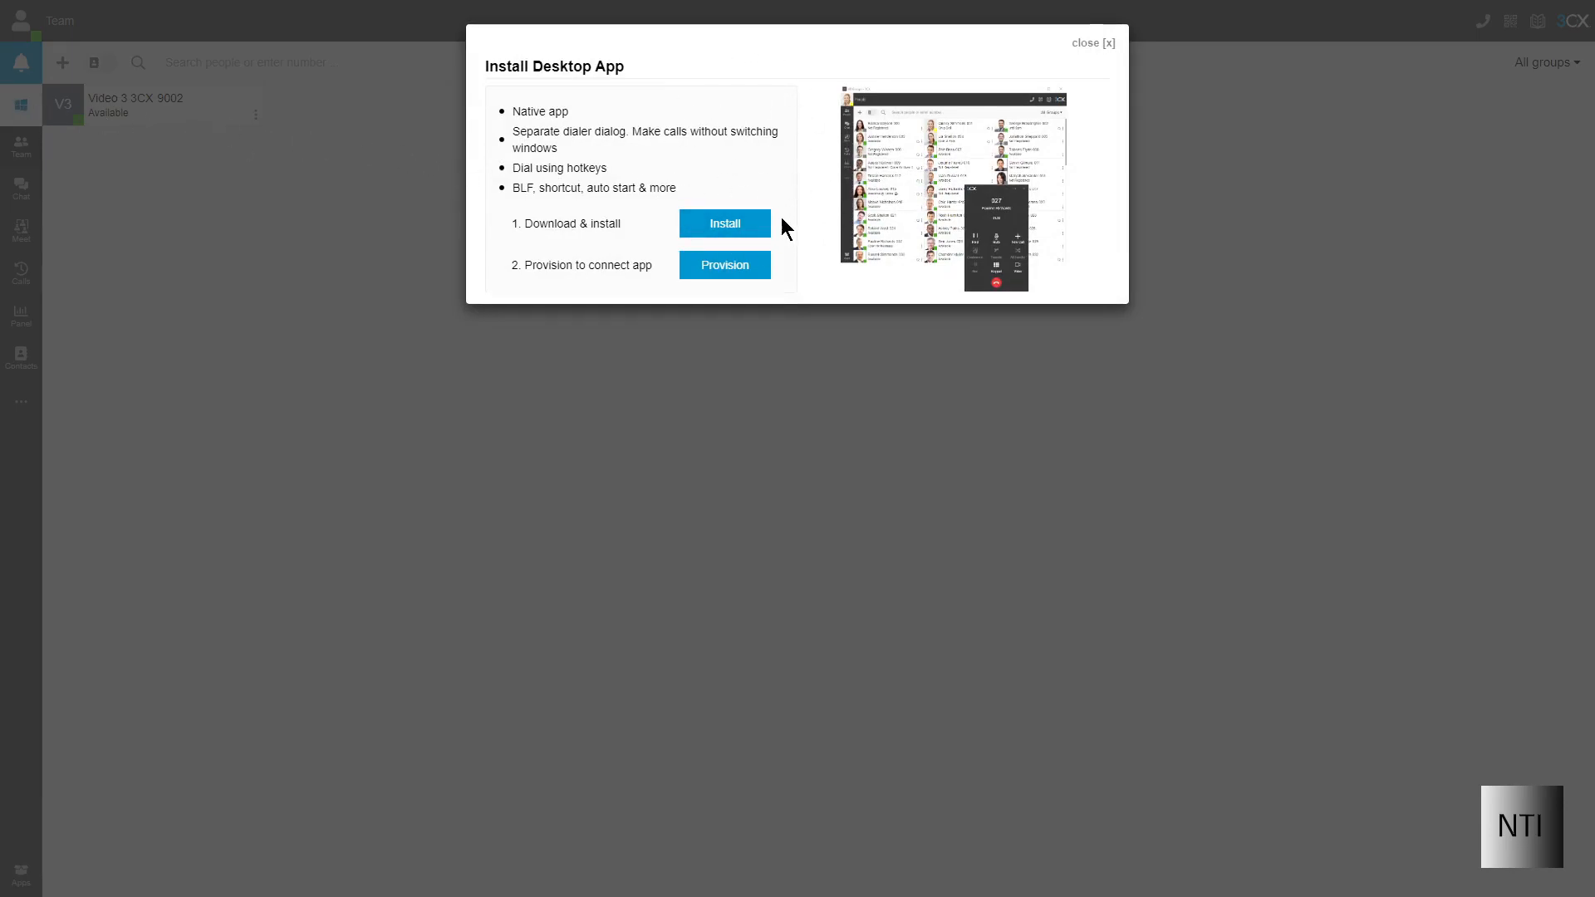
{"action": "mouse_move", "coordinate": [785, 143]}
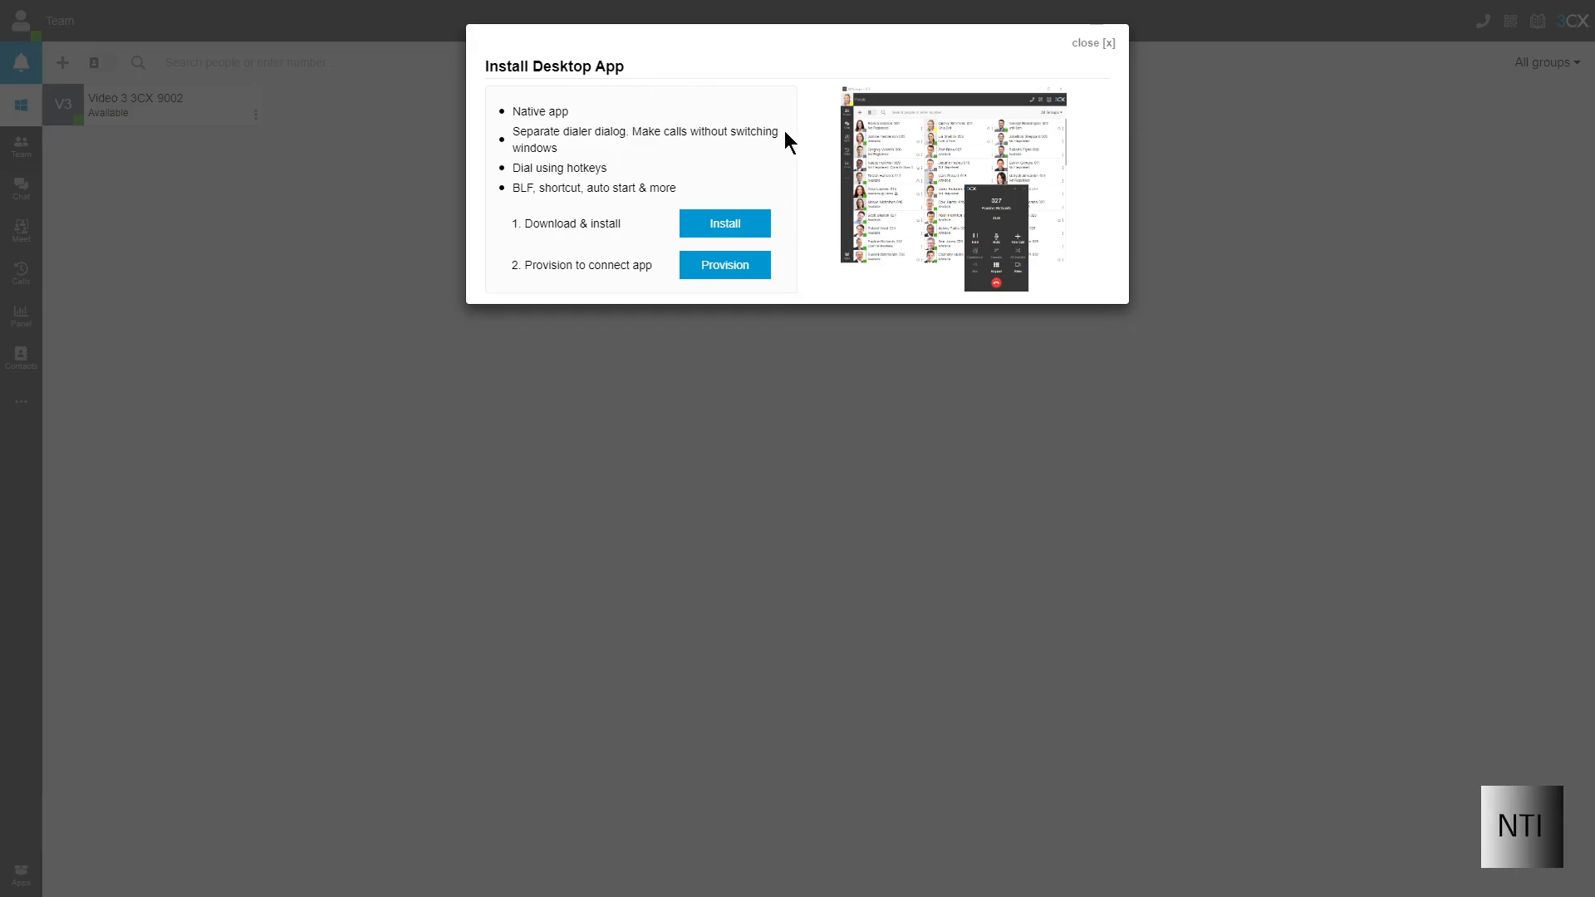
{"action": "mouse_move", "coordinate": [771, 130]}
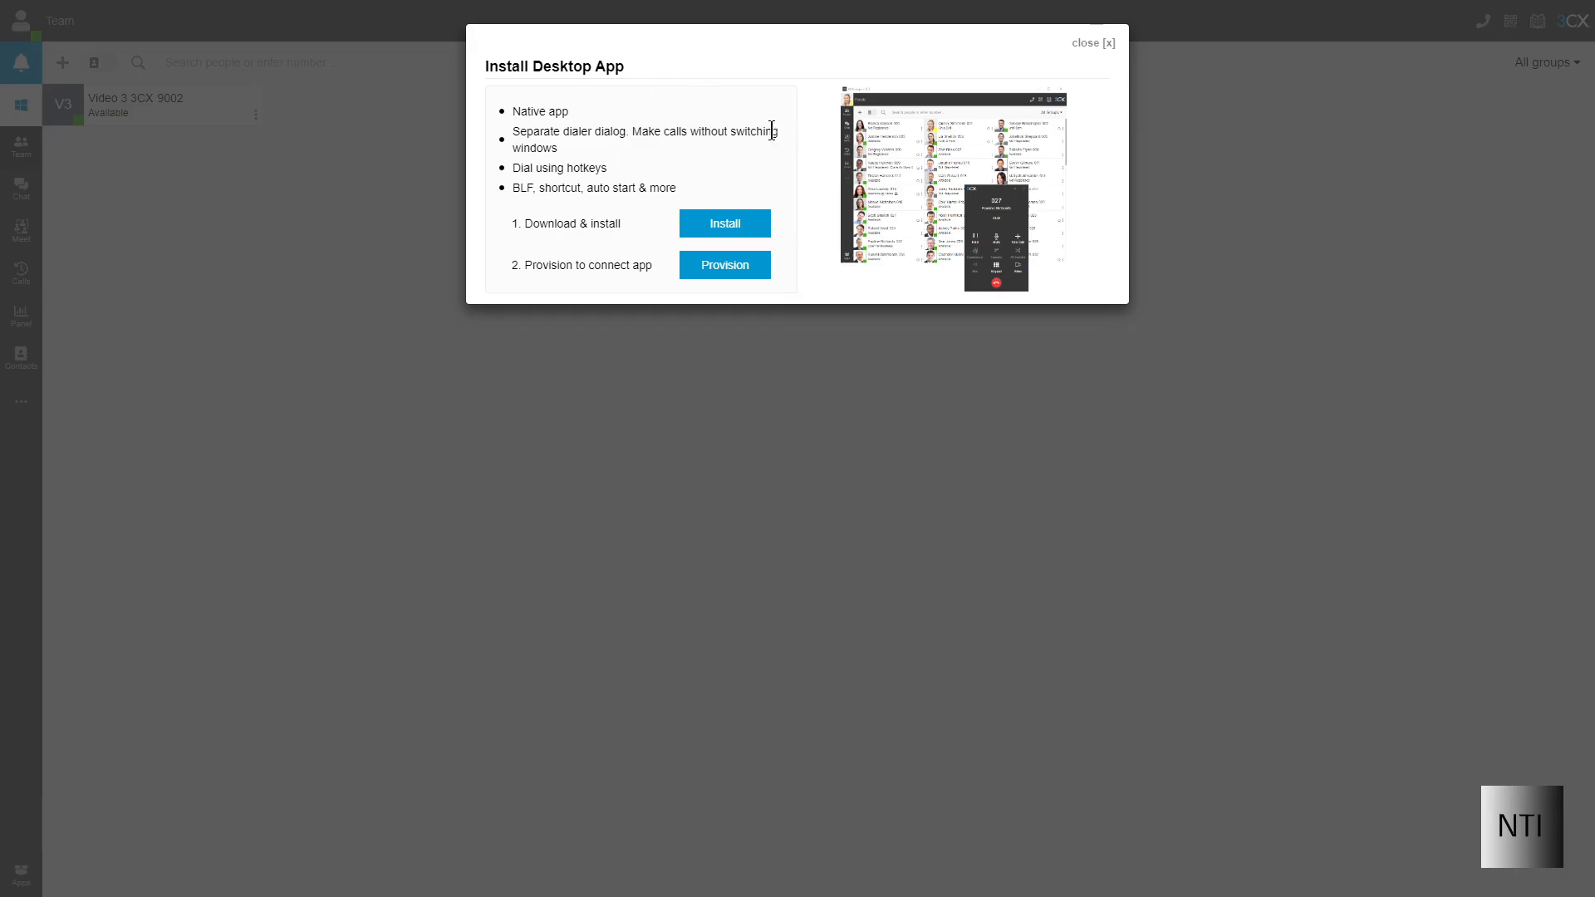
{"action": "mouse_move", "coordinate": [741, 161]}
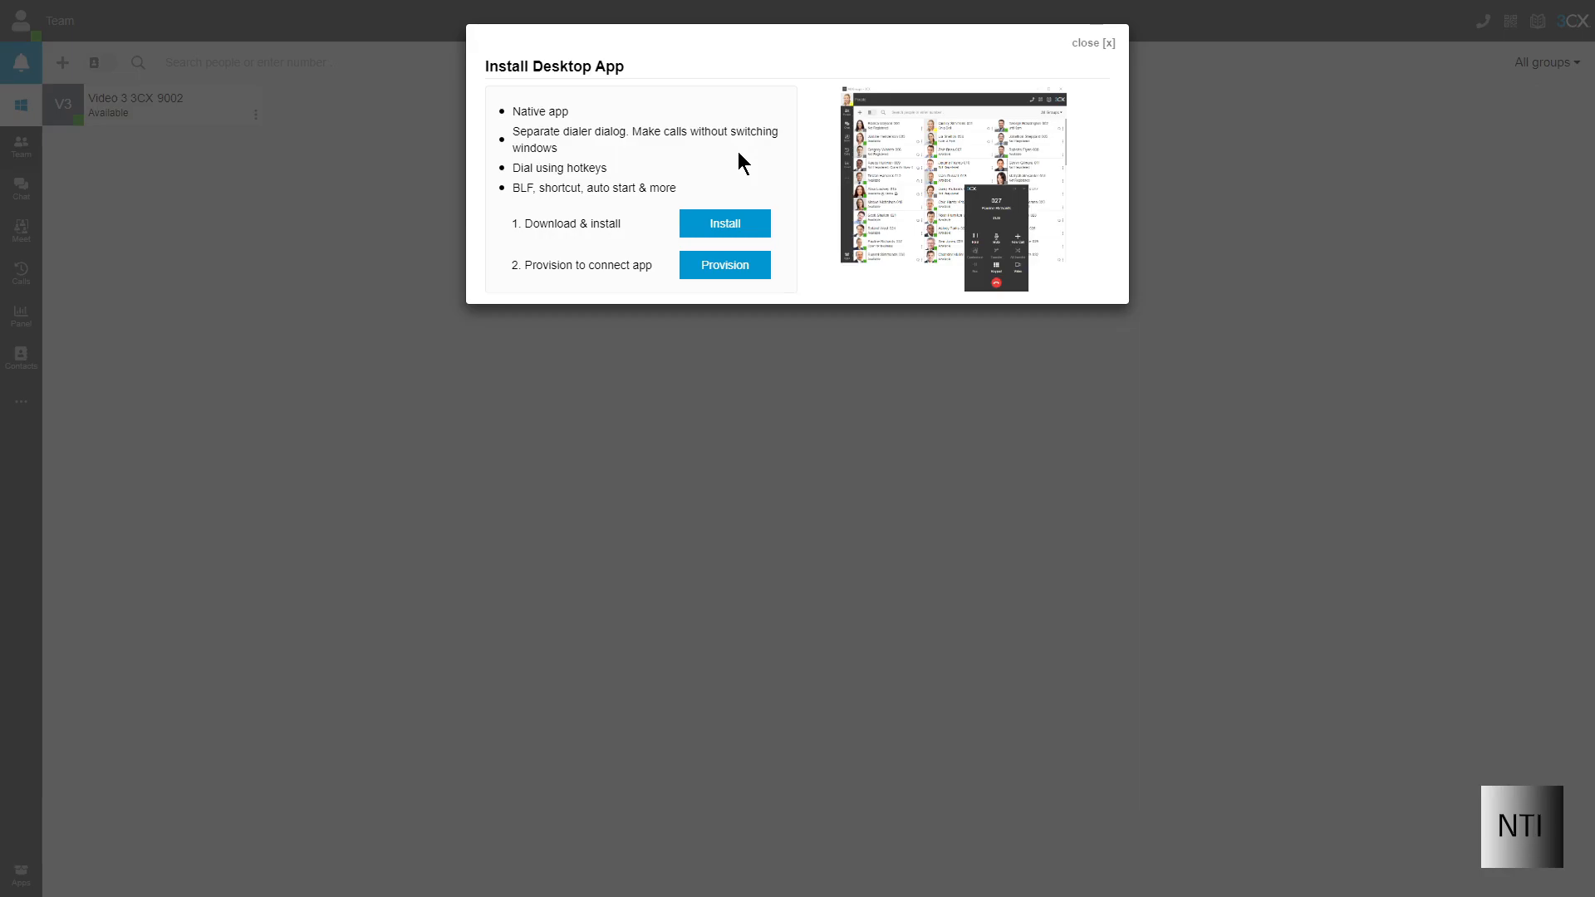
{"action": "mouse_move", "coordinate": [669, 258]}
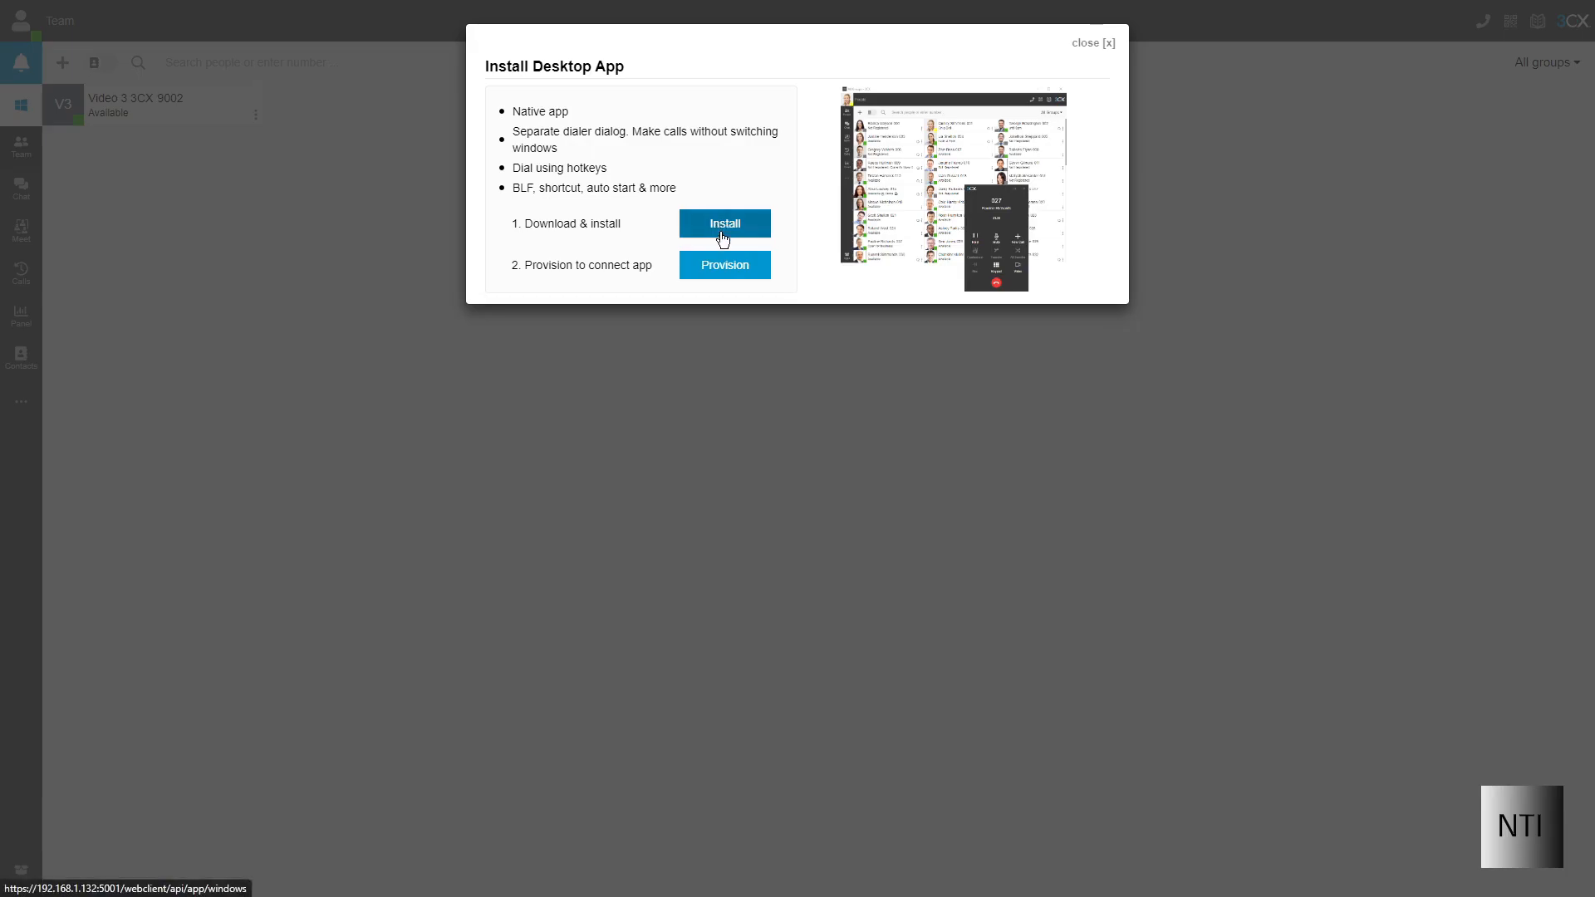
{"action": "mouse_move", "coordinate": [724, 264]}
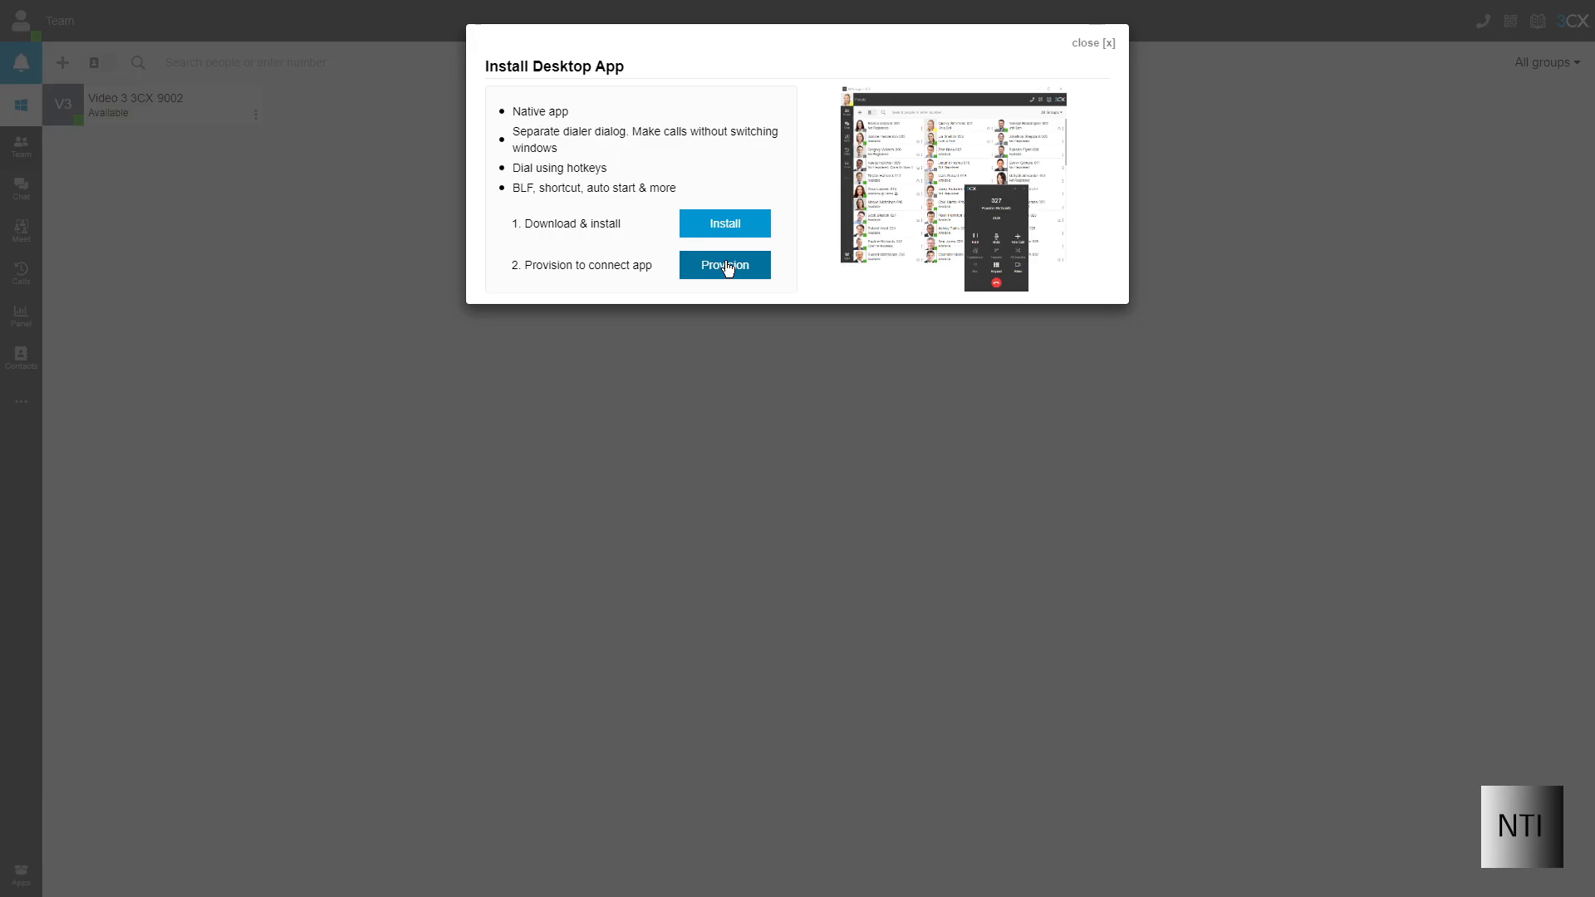
- Request provisioning of the desktop app from the Install Desktop App panel
{"action": "left_click", "coordinate": [724, 264]}
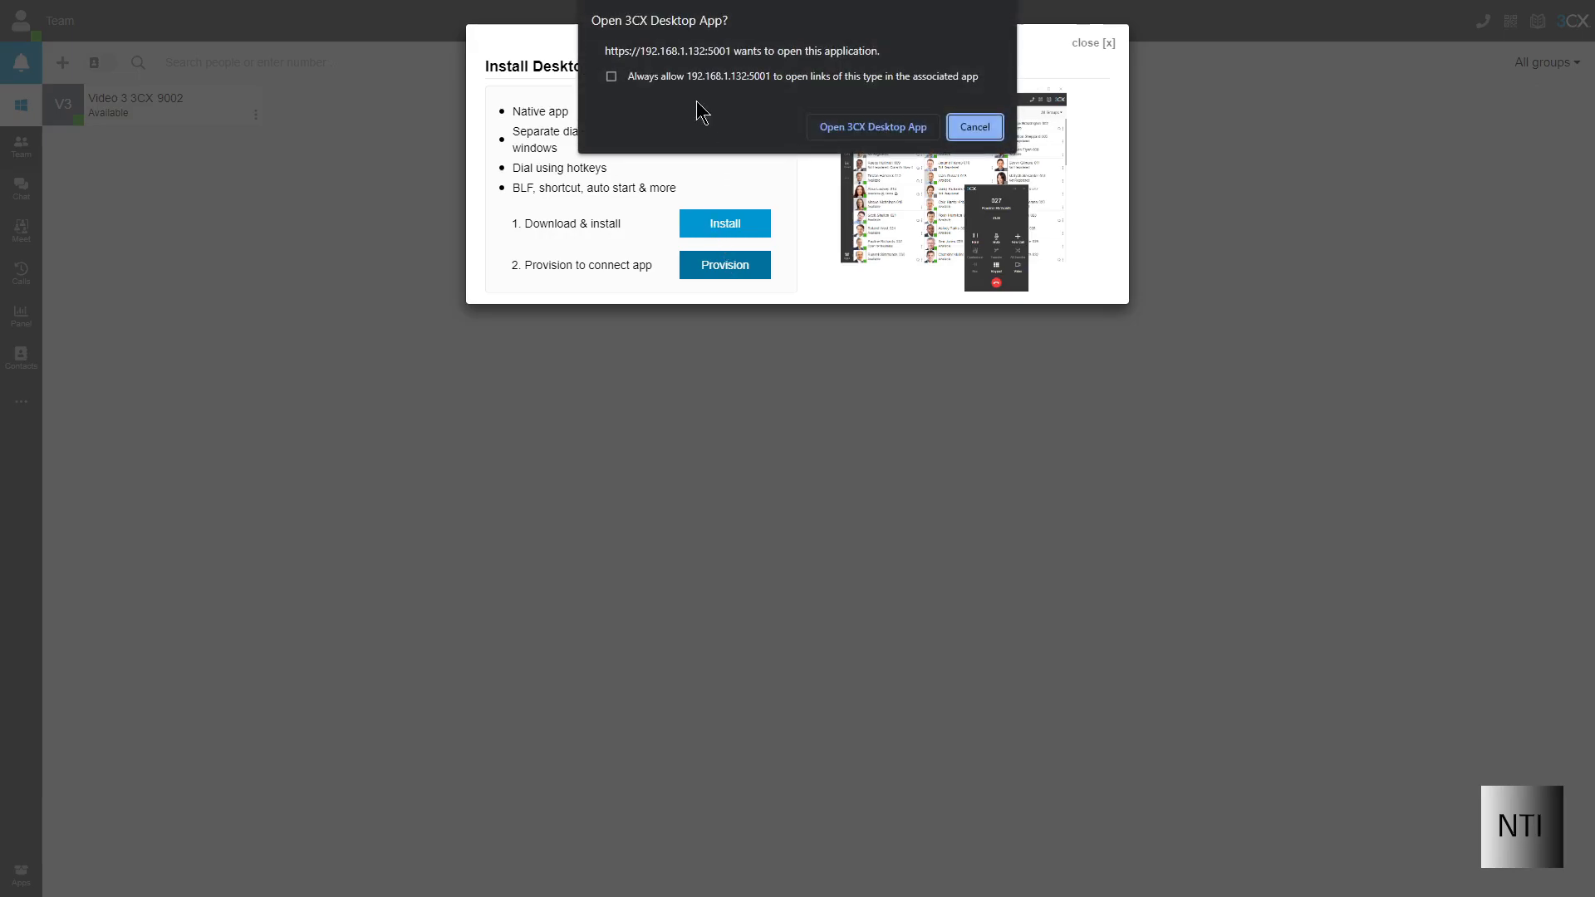
{"action": "mouse_move", "coordinate": [599, 20]}
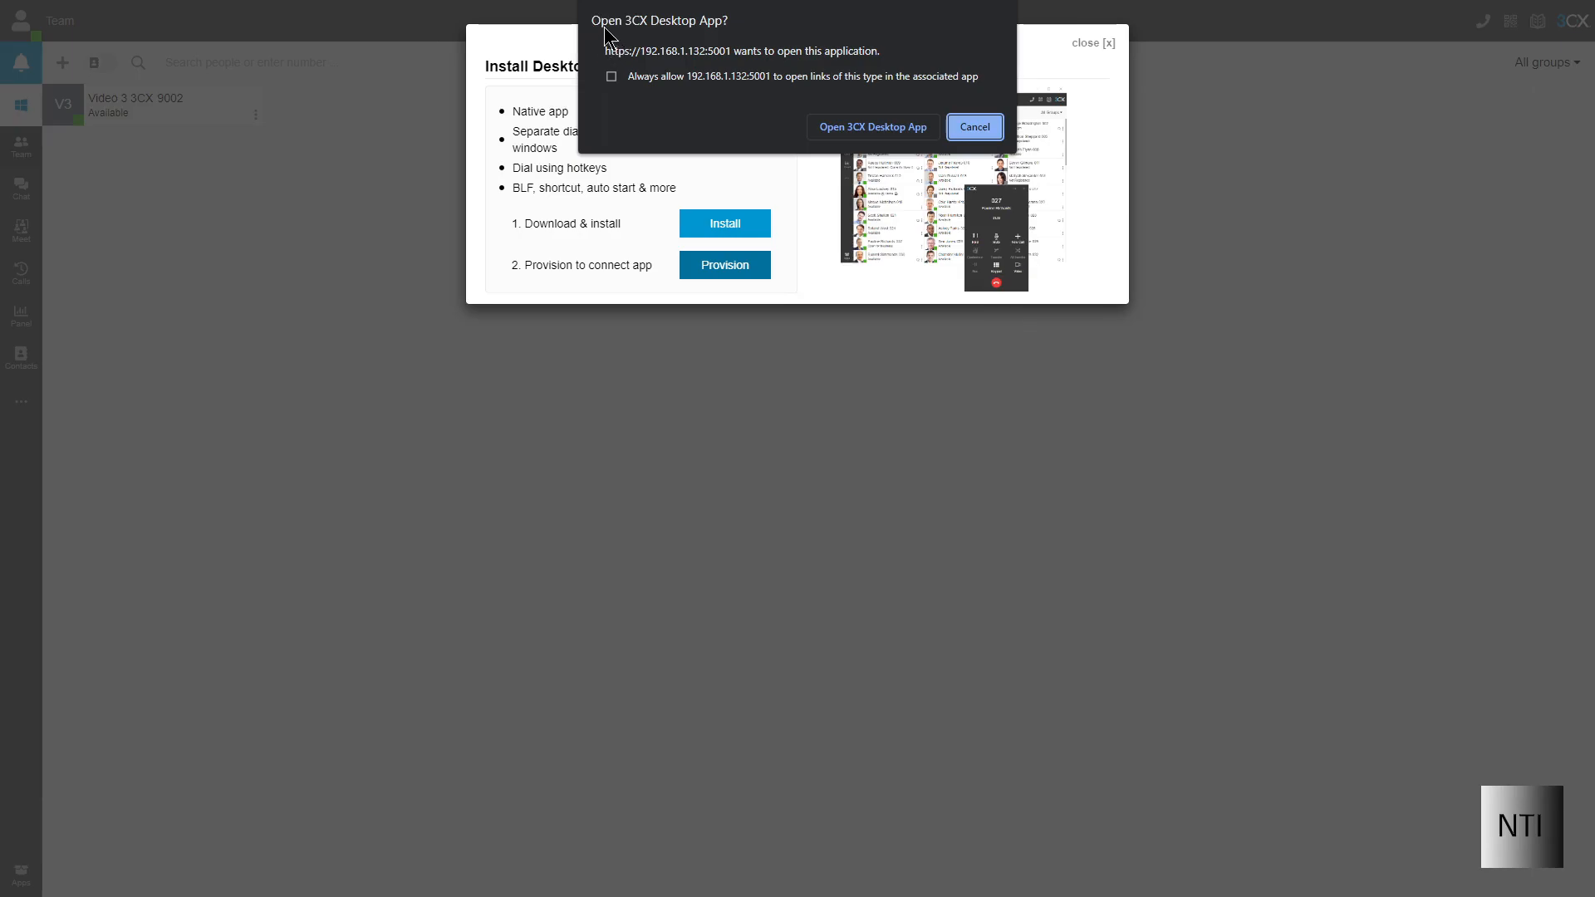
{"action": "mouse_move", "coordinate": [724, 38]}
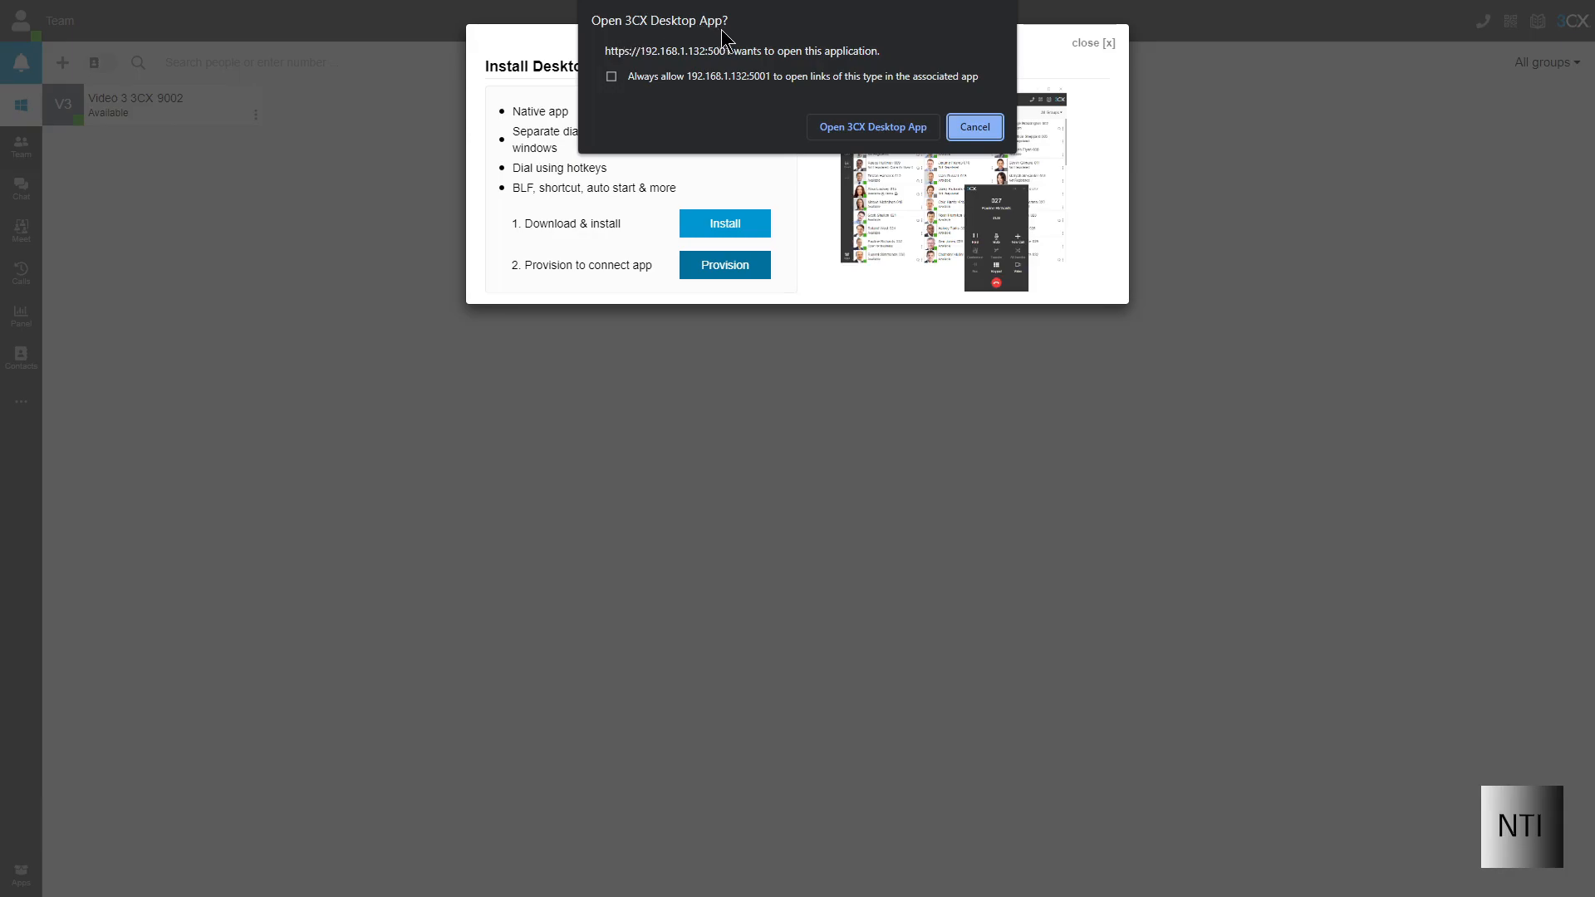
- Always allow this server's links and launch the 3CX Desktop App from the browser prompt
{"action": "left_click", "coordinate": [611, 76]}
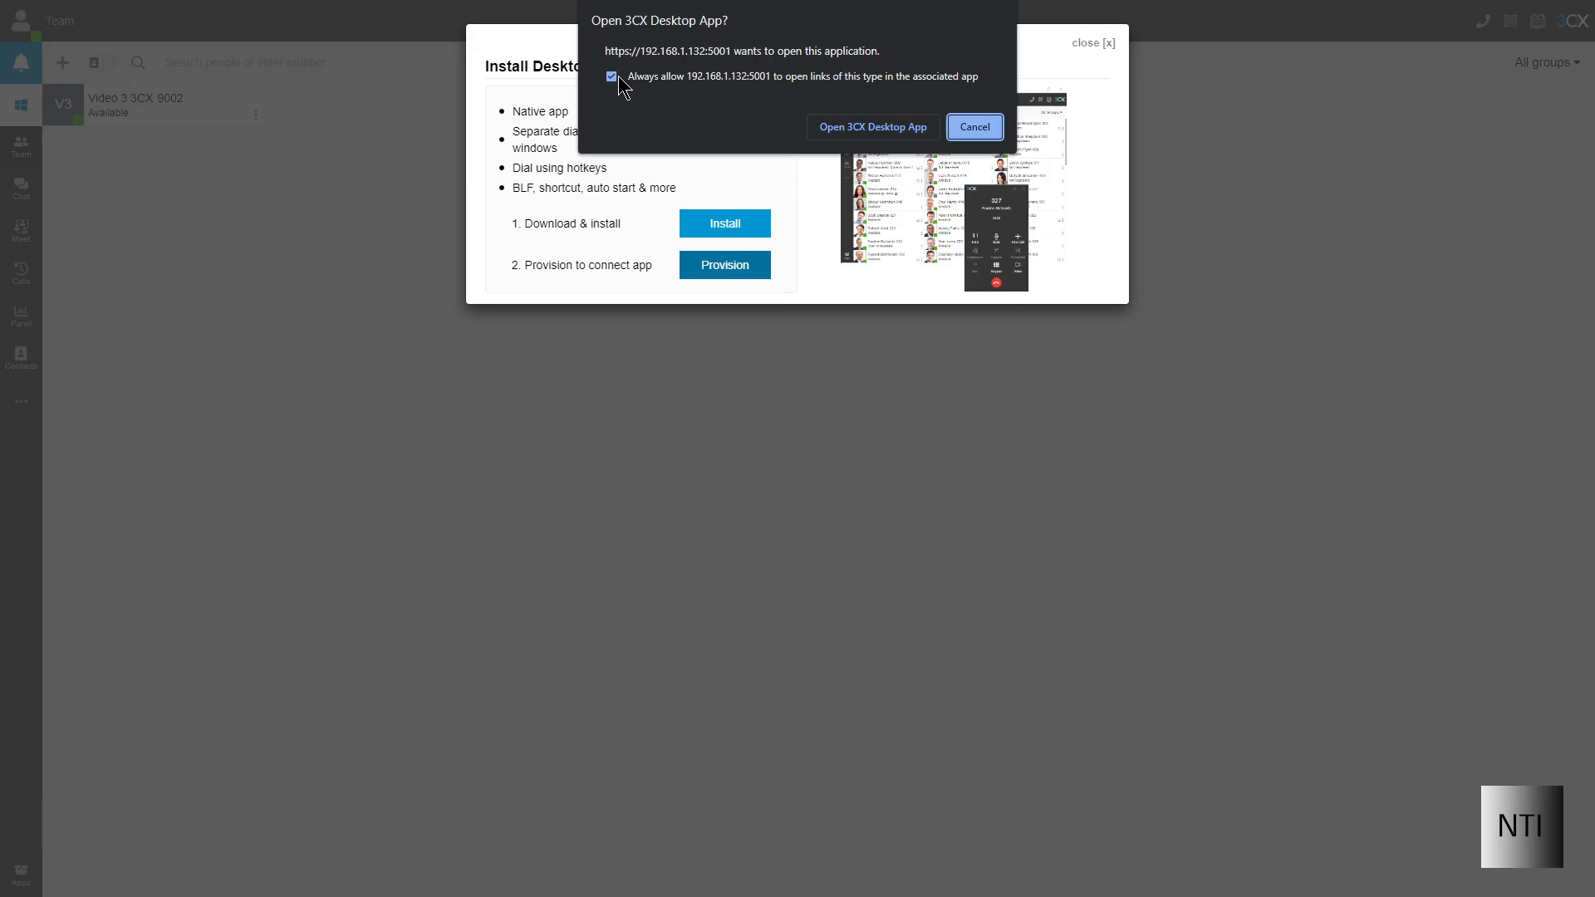
{"action": "mouse_move", "coordinate": [736, 93]}
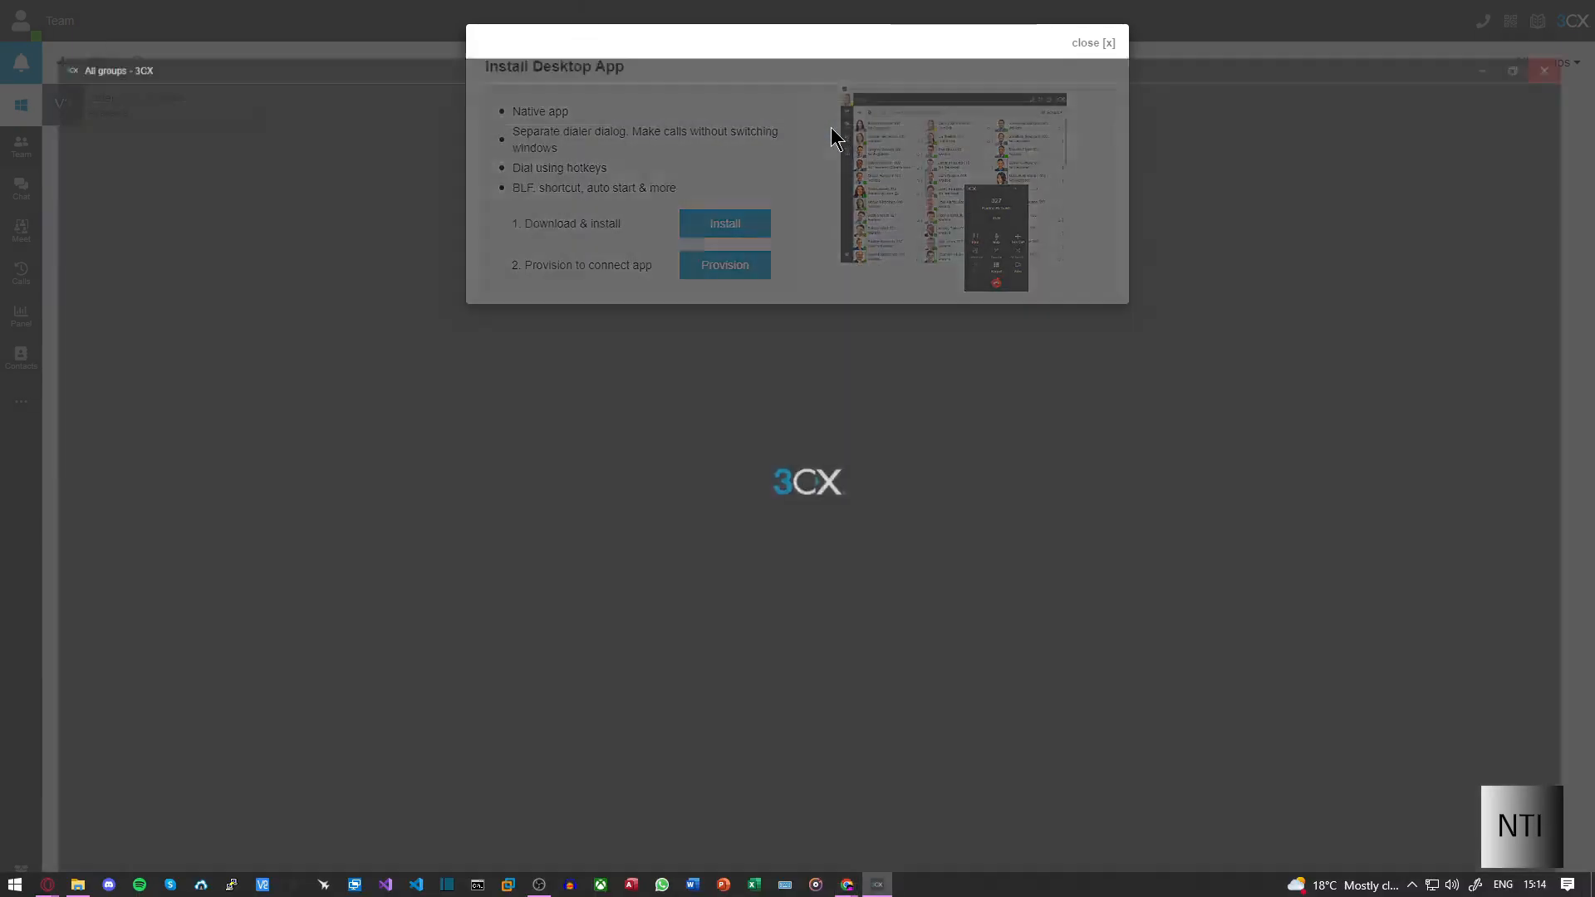
{"action": "left_click", "coordinate": [1093, 41]}
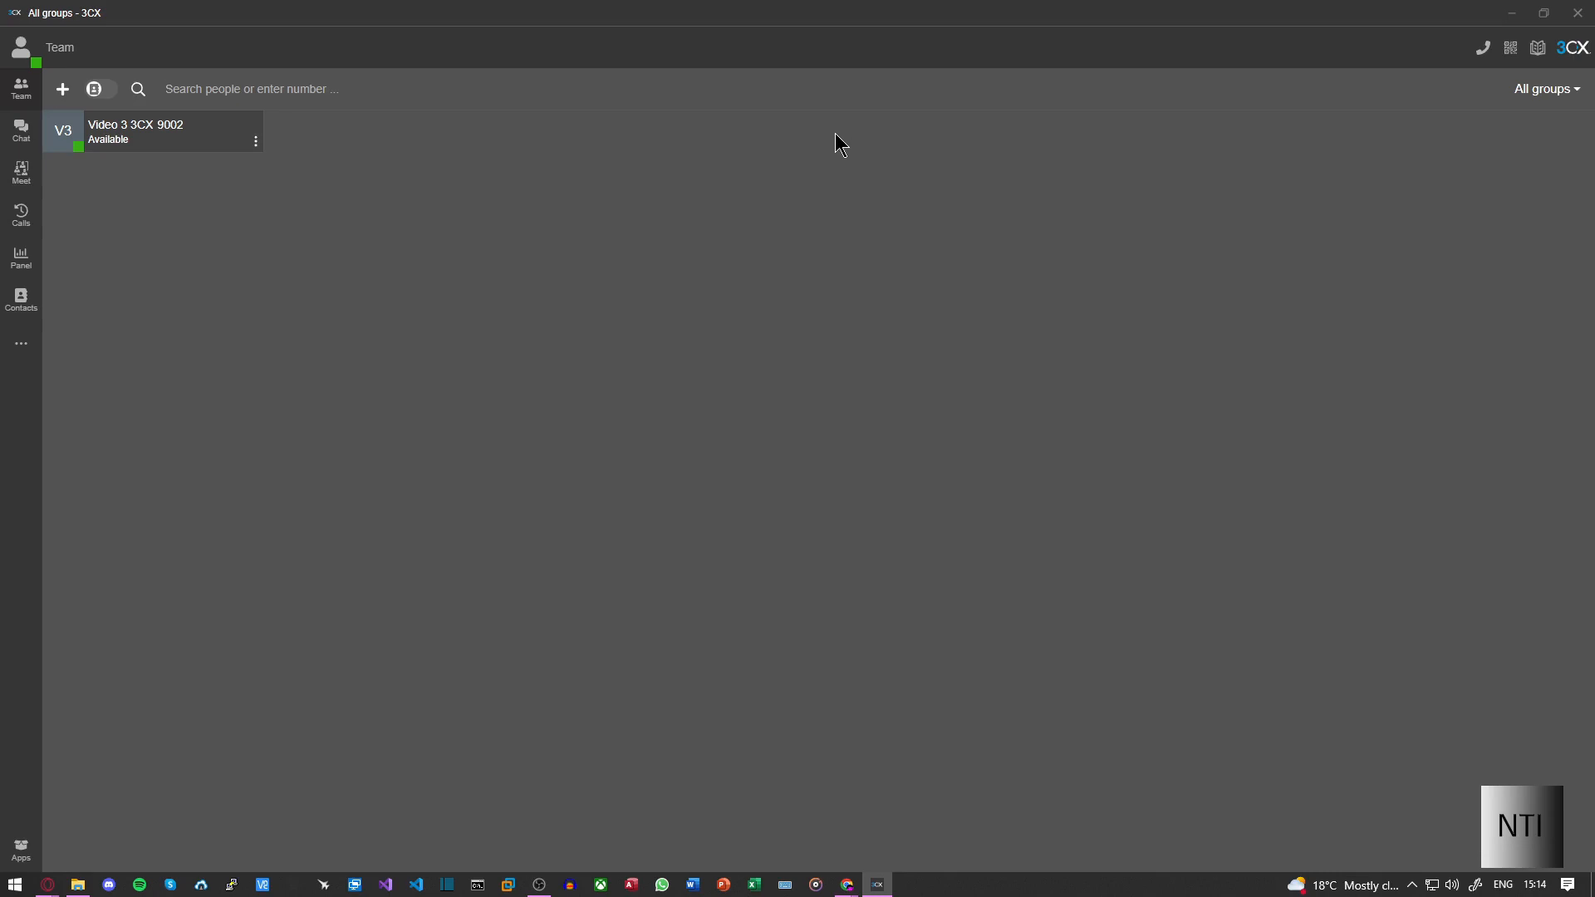
{"action": "mouse_move", "coordinate": [1466, 75]}
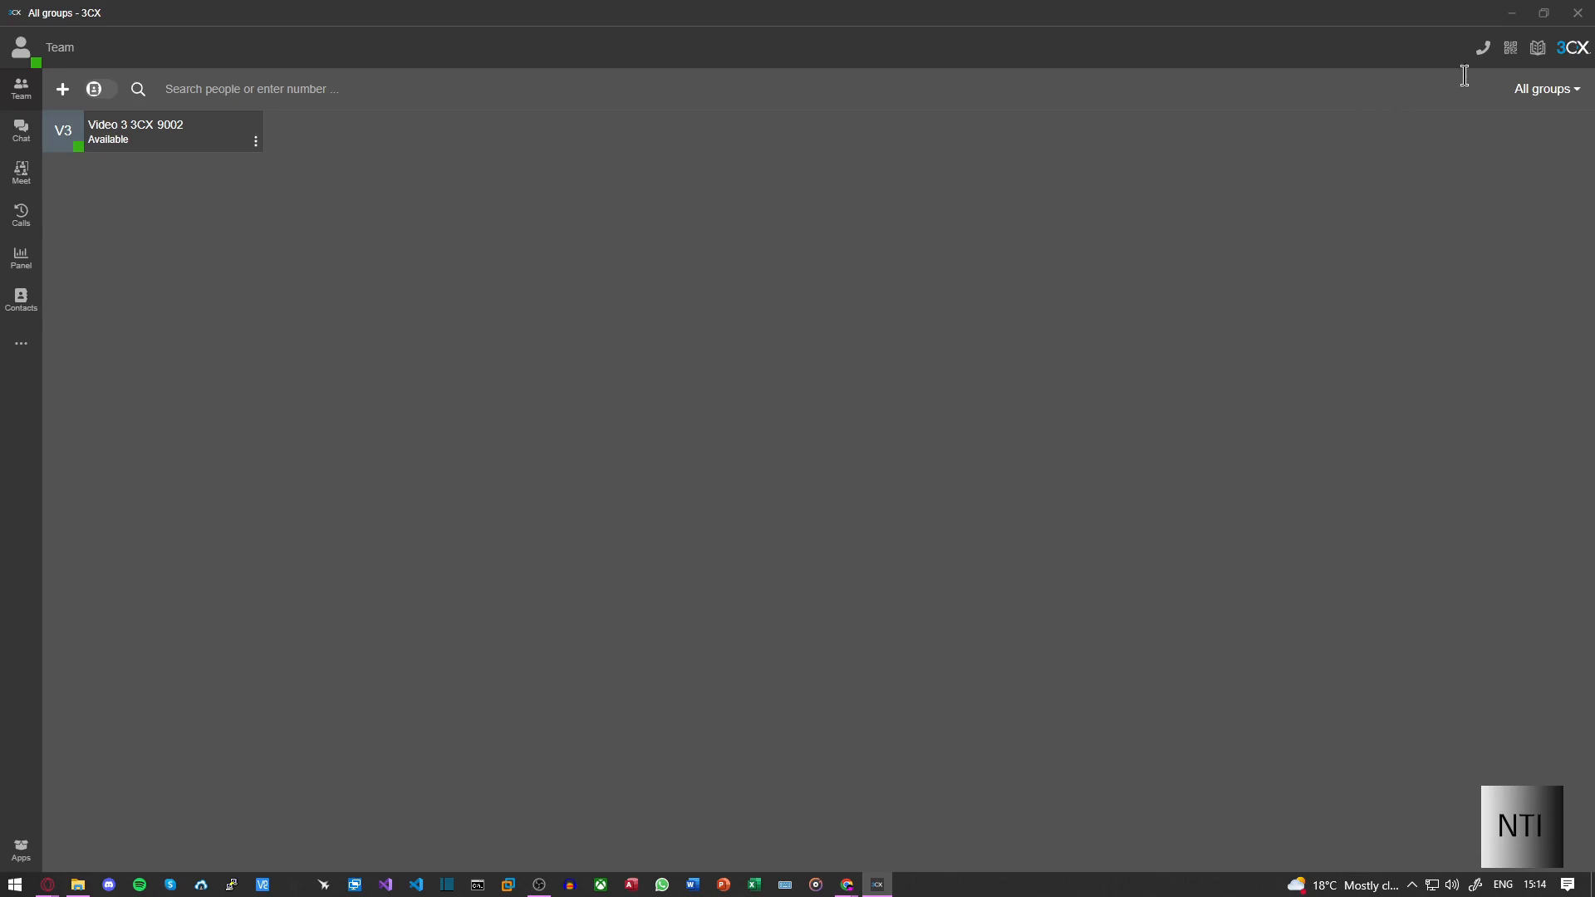
- Bring up the Desktop App dial pad for extension 9002
{"action": "left_click", "coordinate": [1481, 48]}
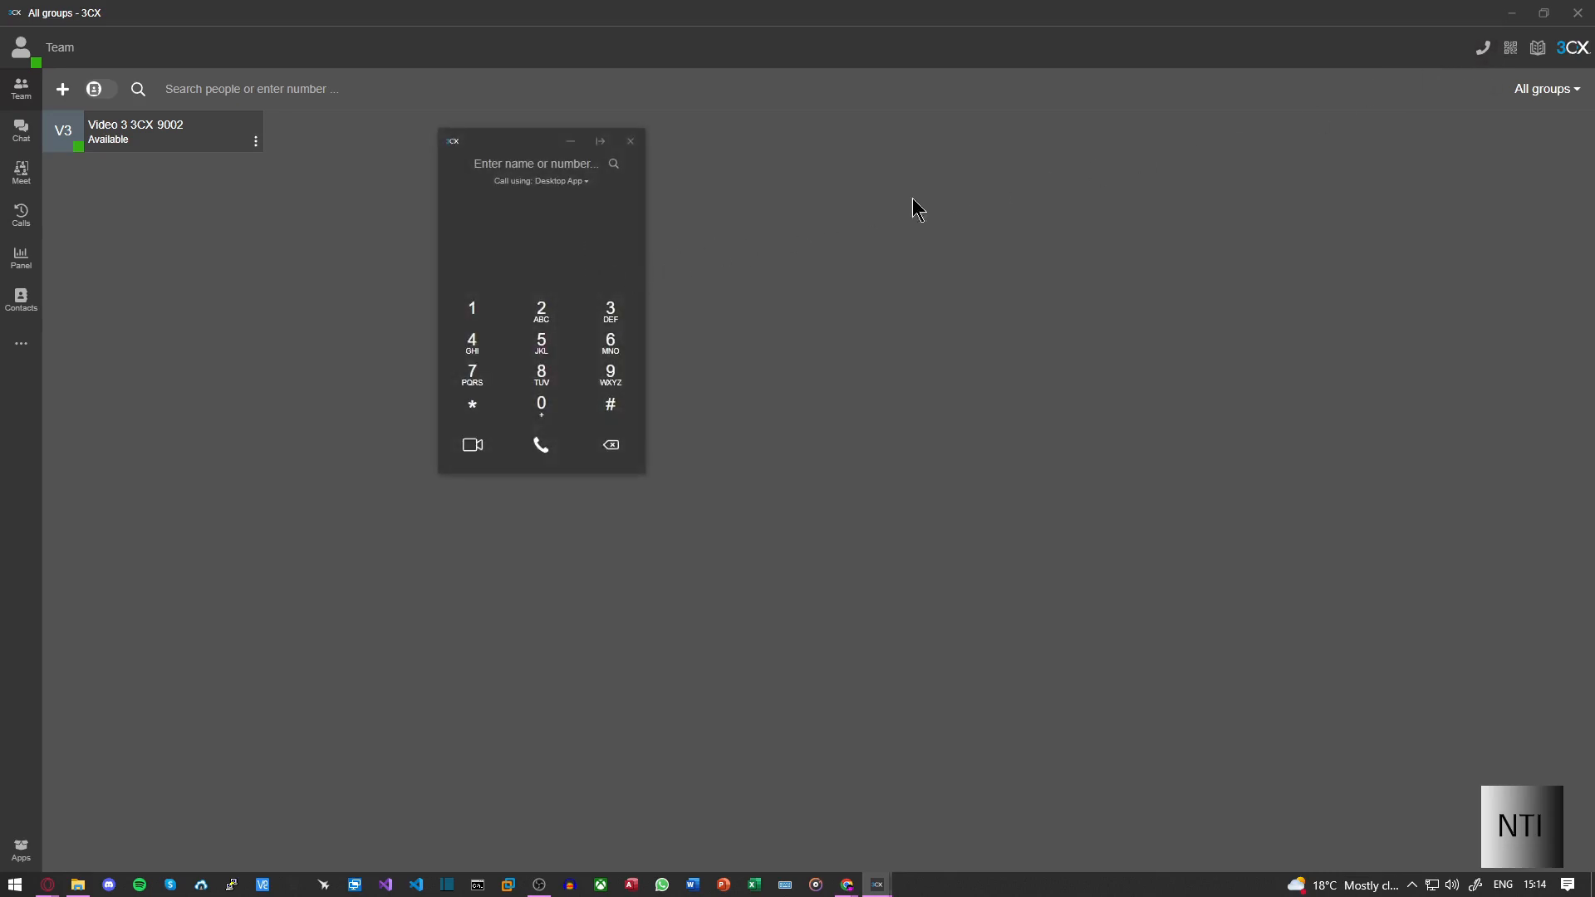
{"action": "mouse_move", "coordinate": [555, 237]}
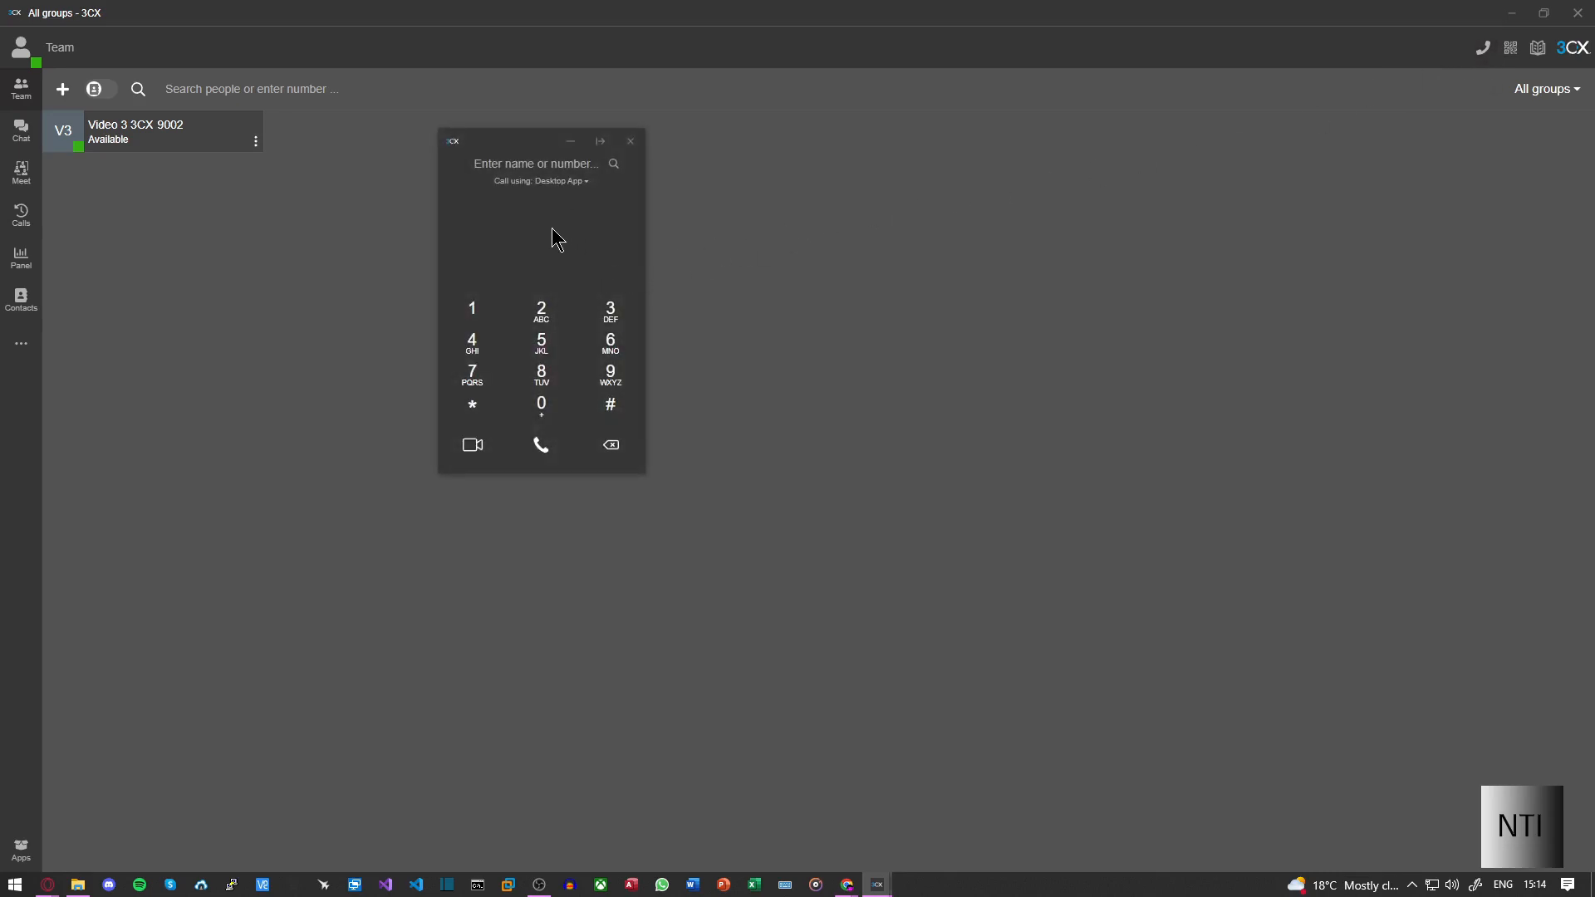
- Place a test call to *777, hang up, and close the dial pad
{"action": "type", "text": "*777"}
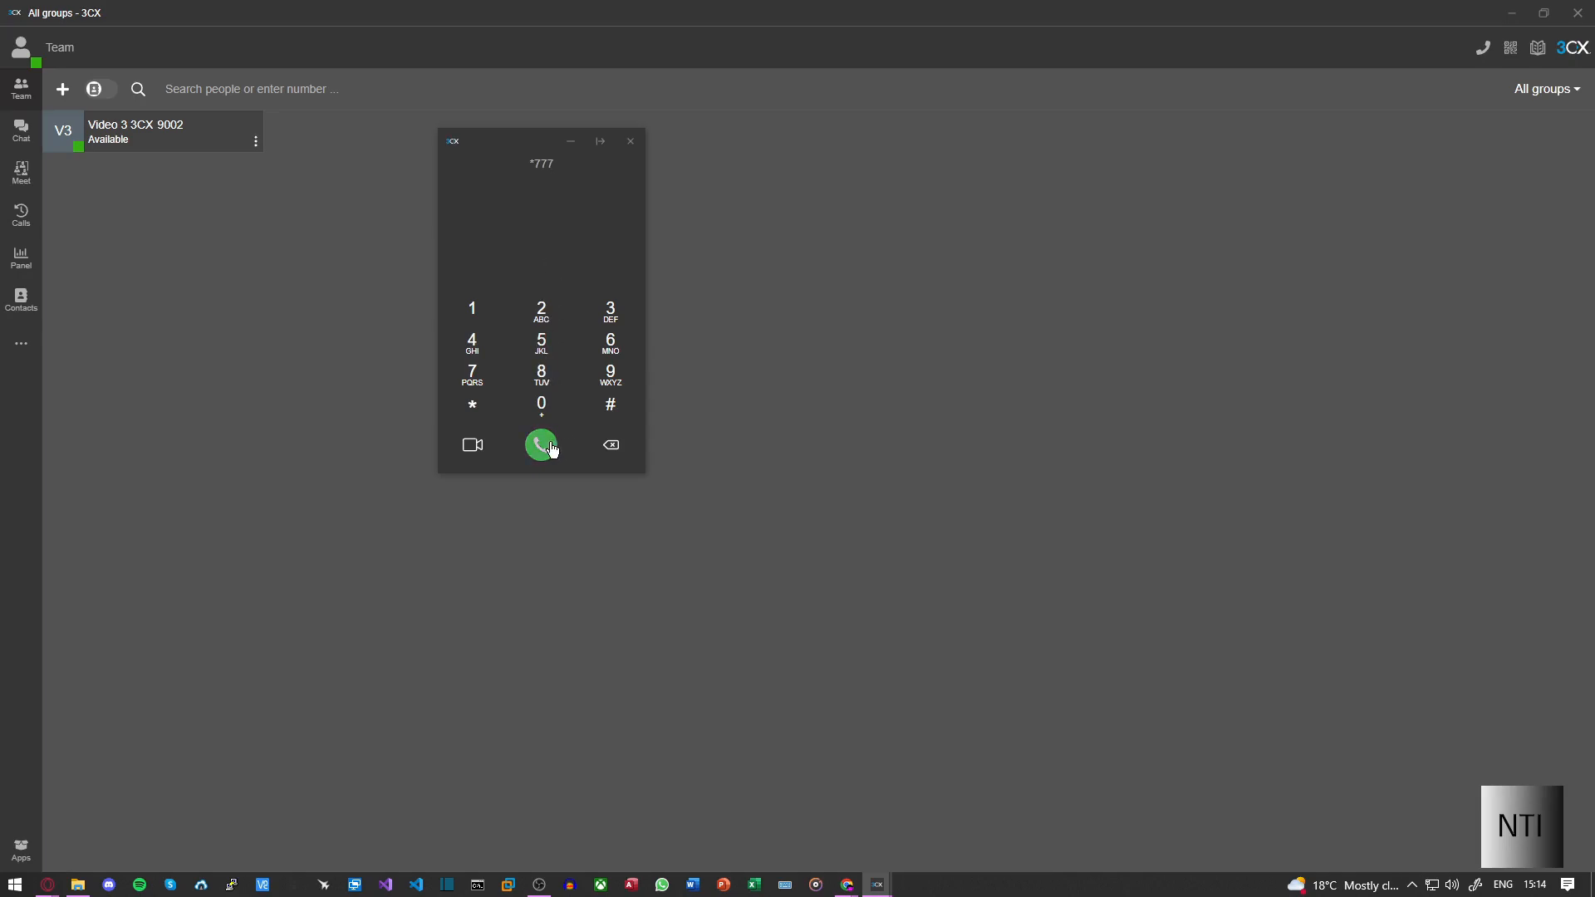
{"action": "left_click", "coordinate": [542, 445]}
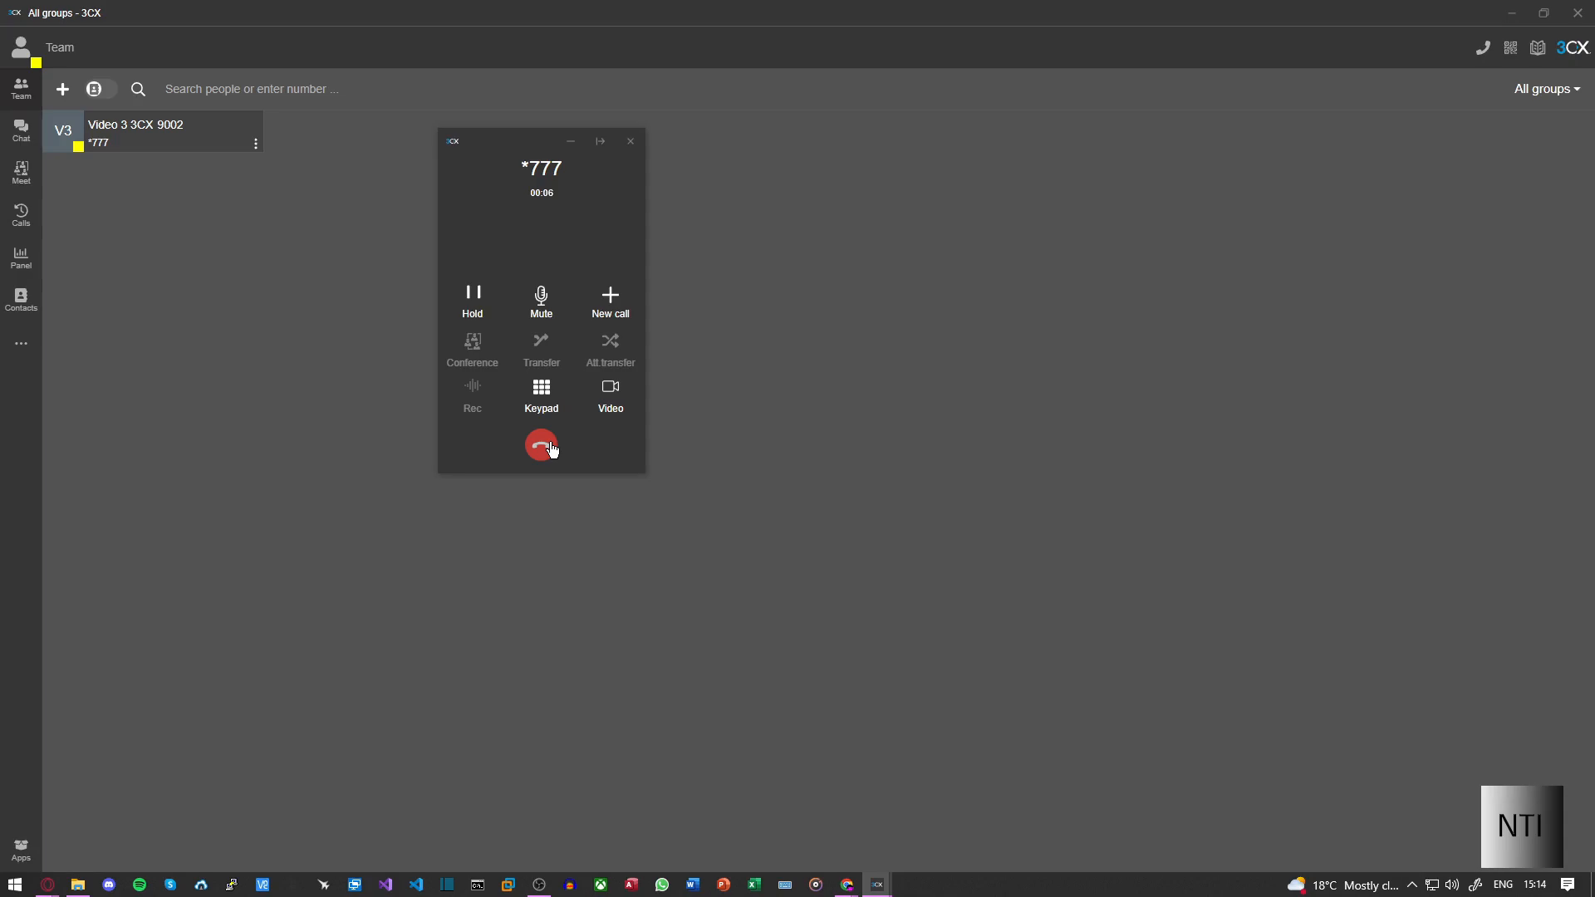
{"action": "left_click", "coordinate": [541, 445]}
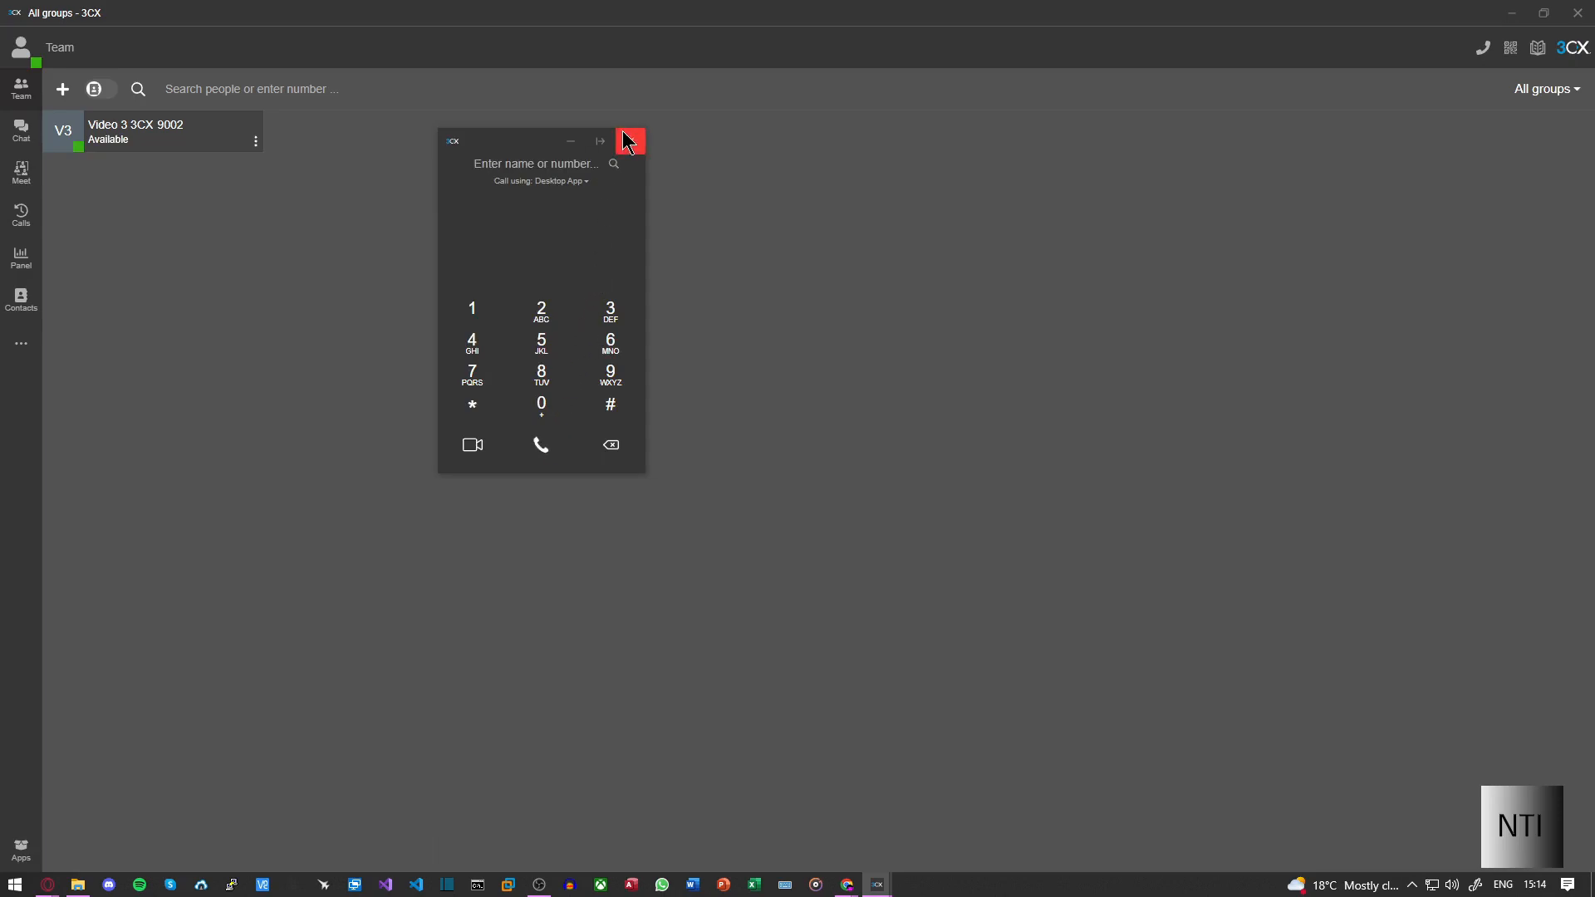
{"action": "left_click", "coordinate": [630, 141]}
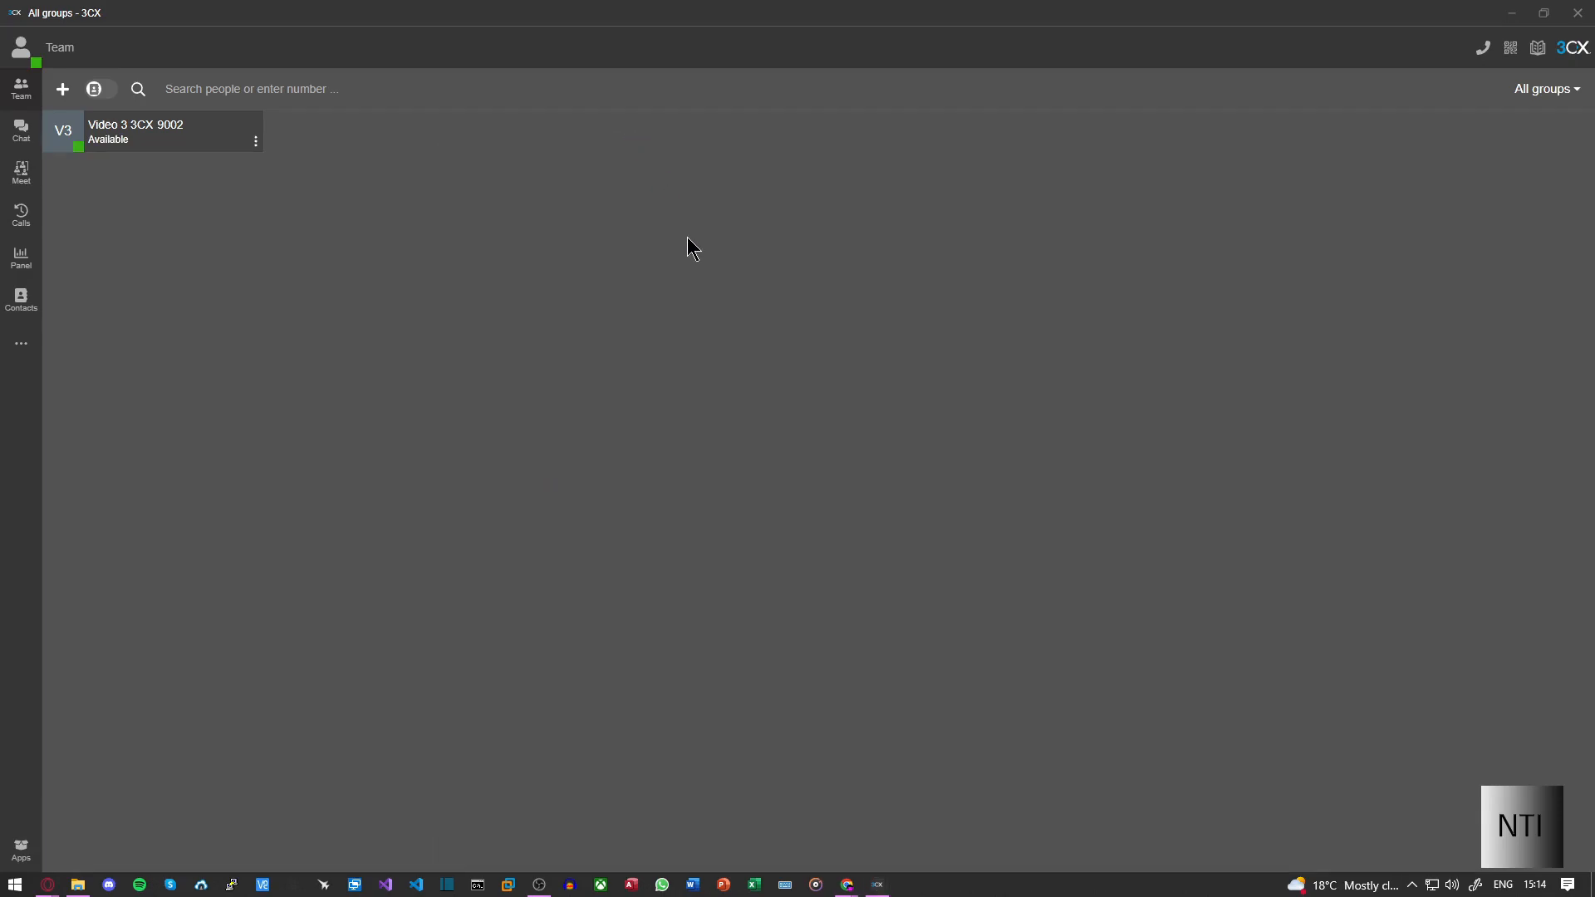